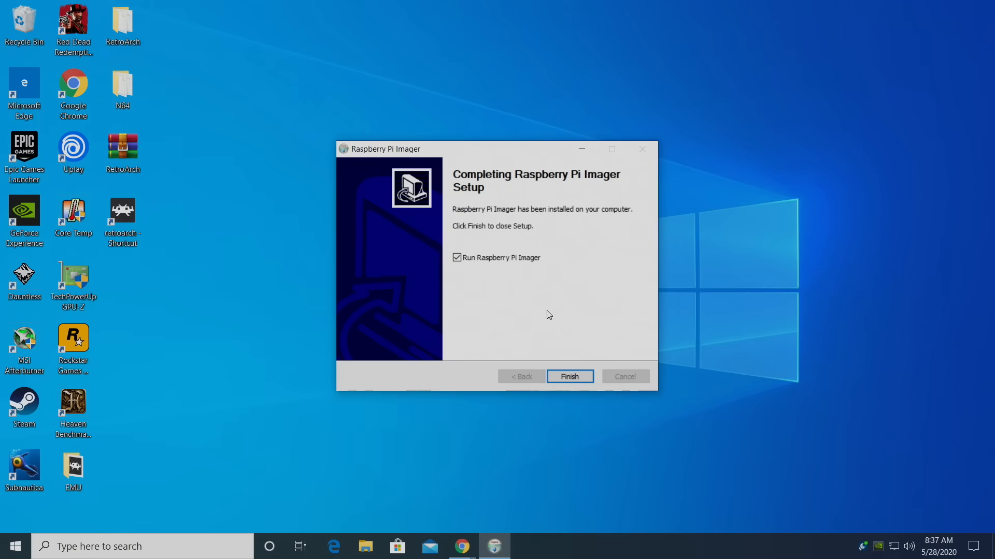
Close the finished installer and launch Raspberry Pi Imager from the Start menu.
left_click(456, 258)
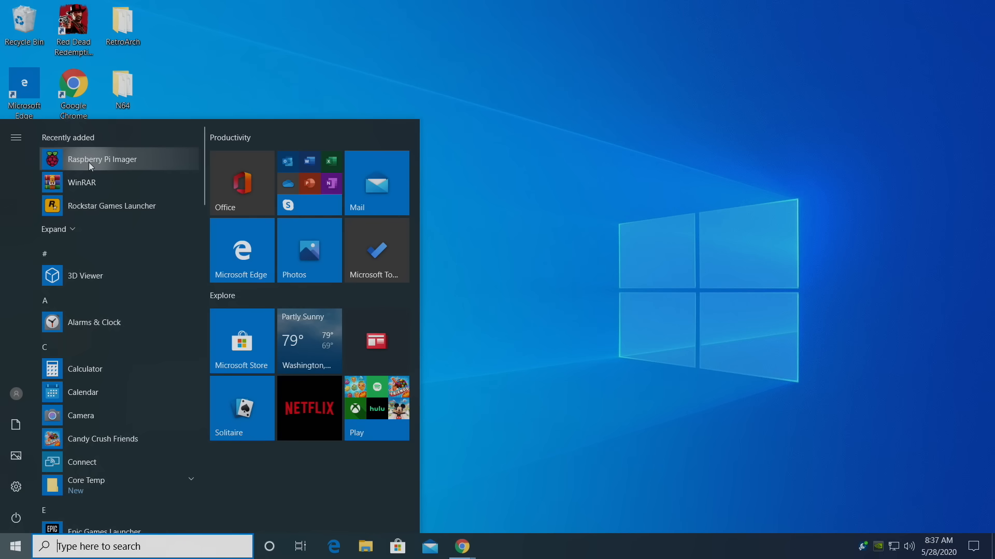
left_click(101, 159)
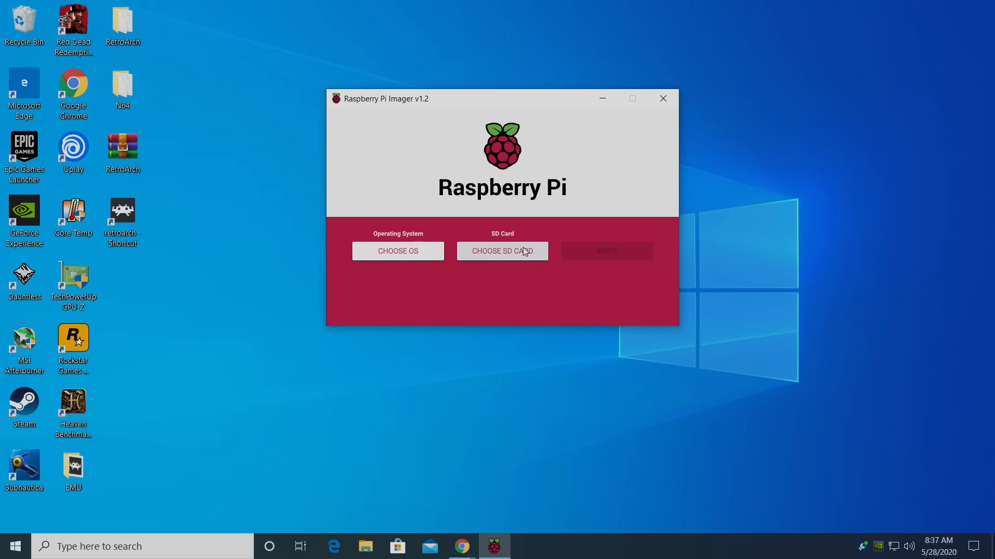
mouse_move(531, 296)
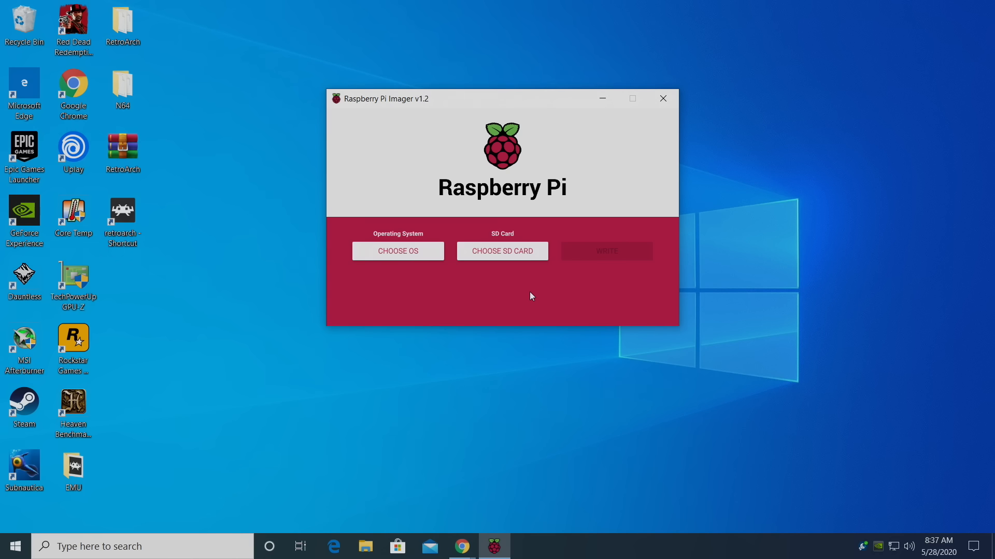
mouse_move(432, 236)
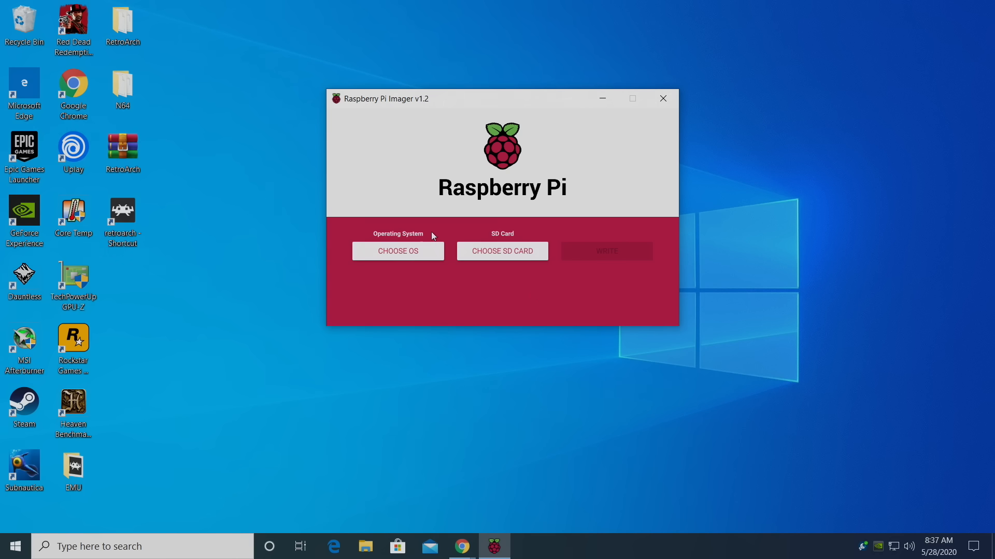
Browse up and down the CHOOSE OS operating system list.
left_click(396, 251)
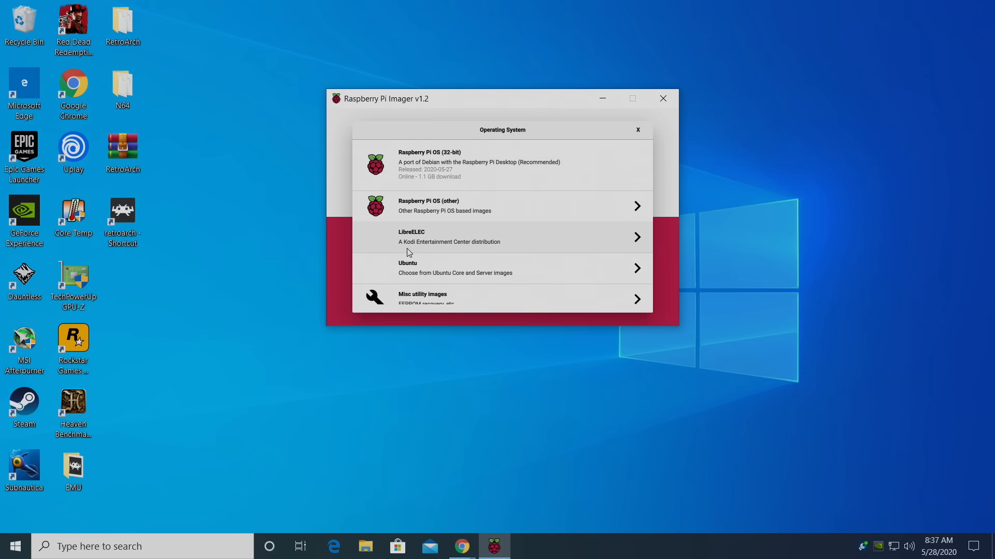
scroll("down", 3)
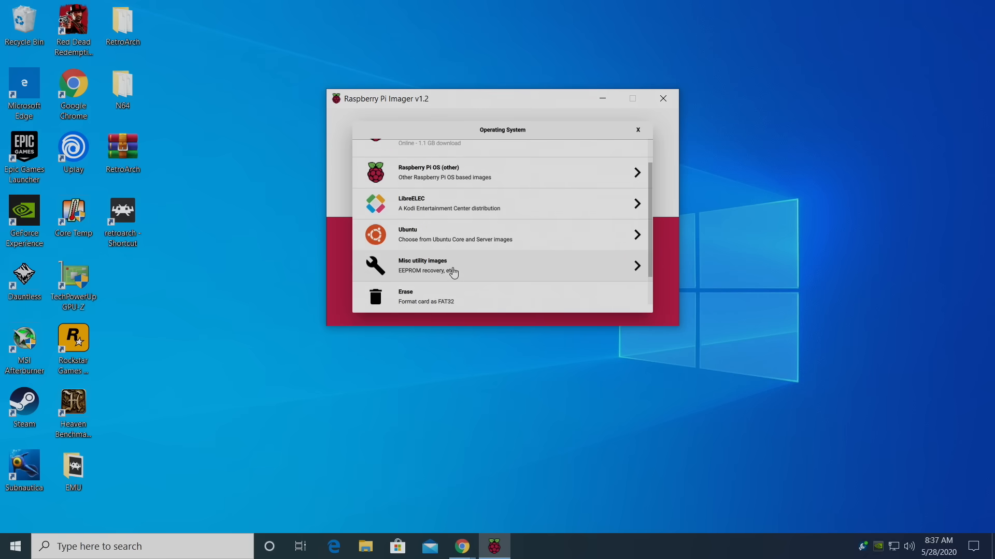
scroll("up", 3)
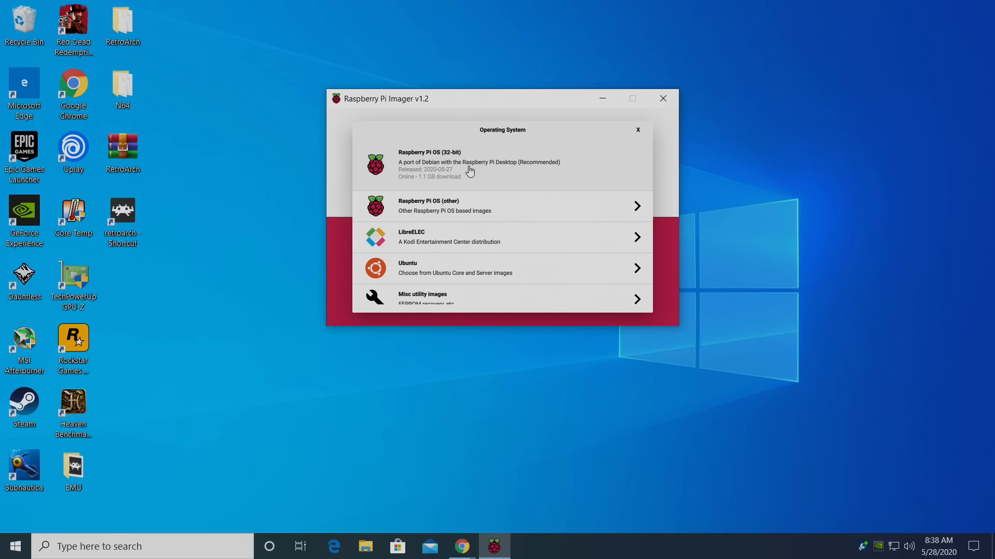
mouse_move(404, 159)
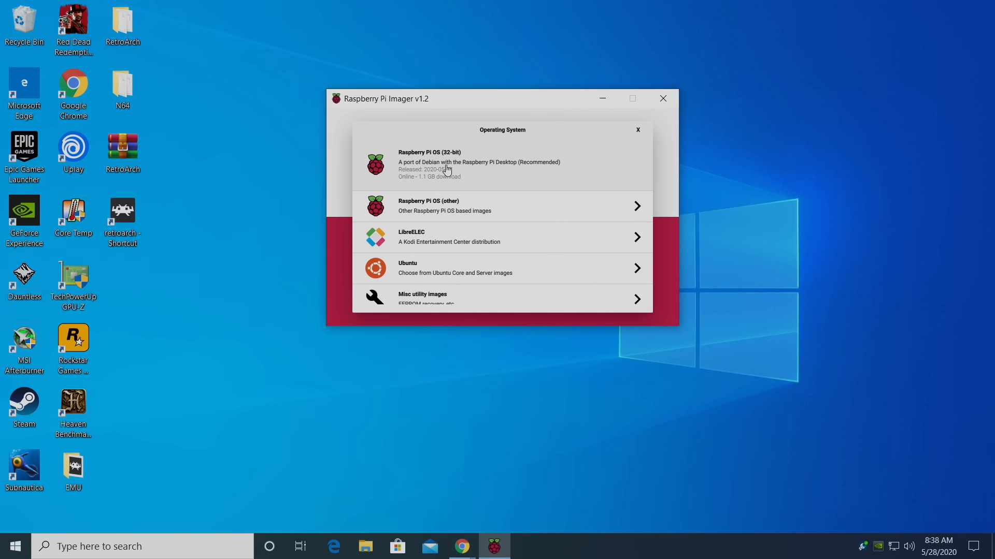
scroll("down", 3)
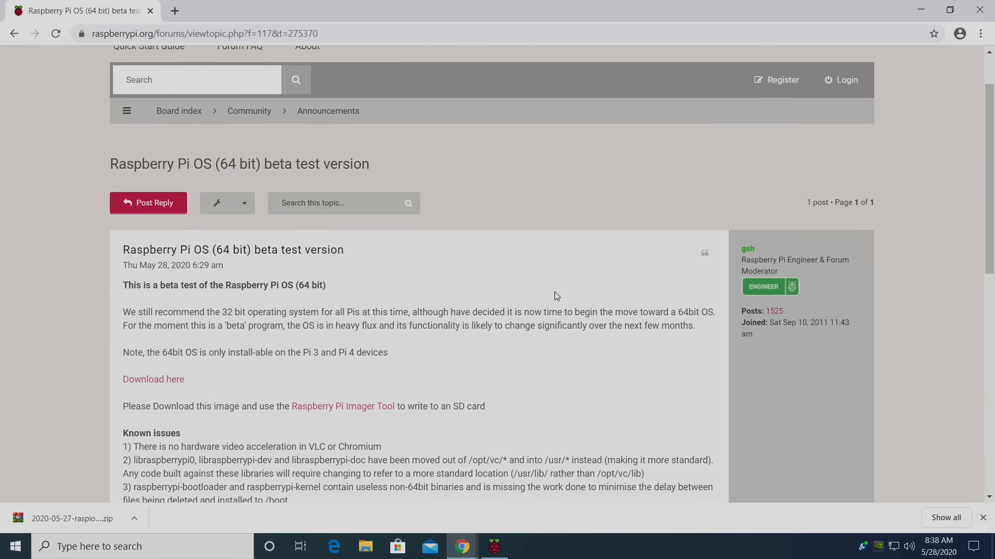
Read the 64-bit beta announcement and download its image via the 'Download here' link.
scroll("down", 3)
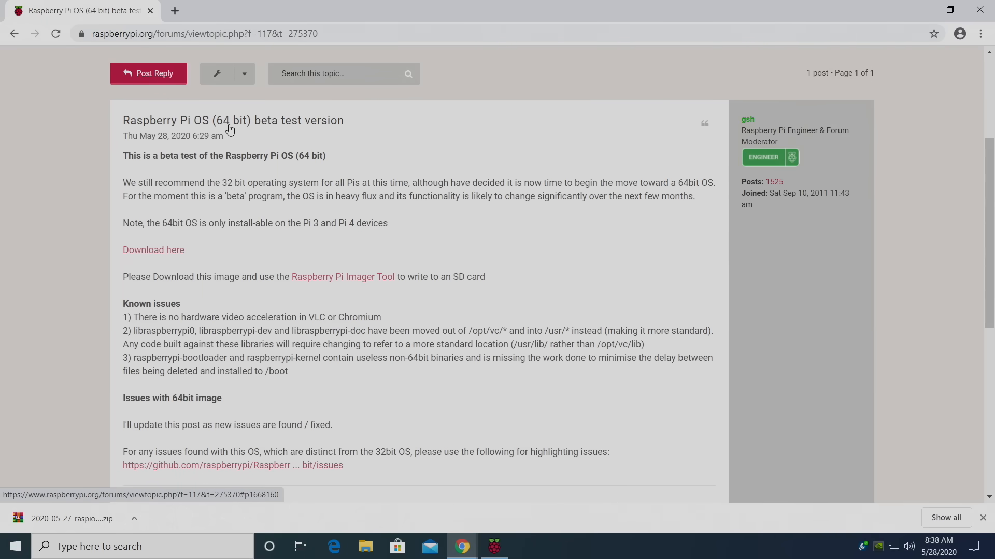
mouse_move(282, 124)
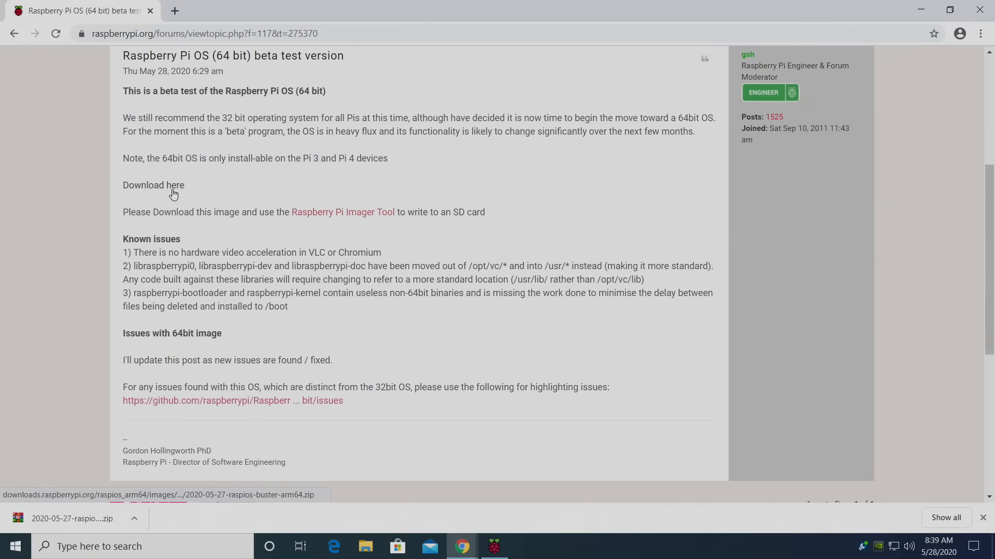
left_click(153, 186)
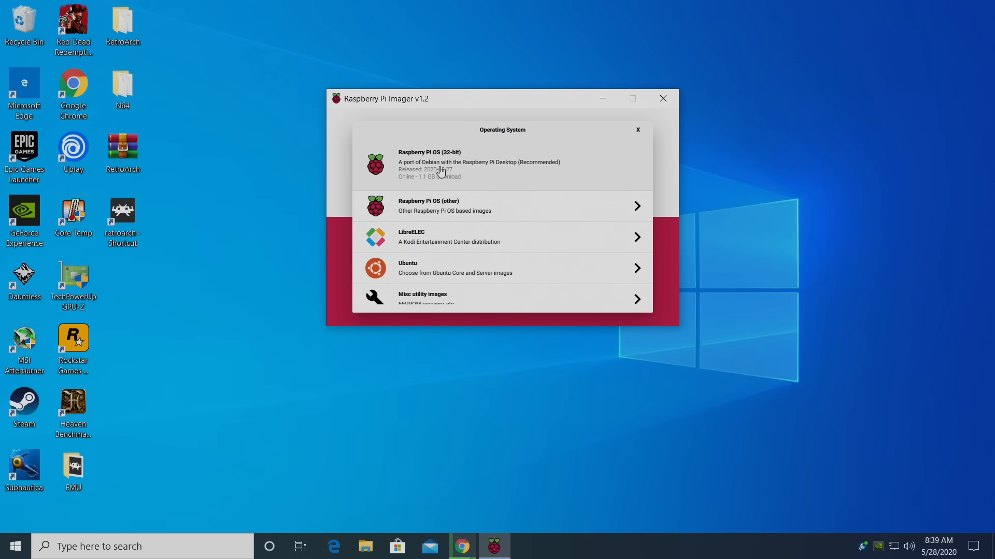
mouse_move(400, 176)
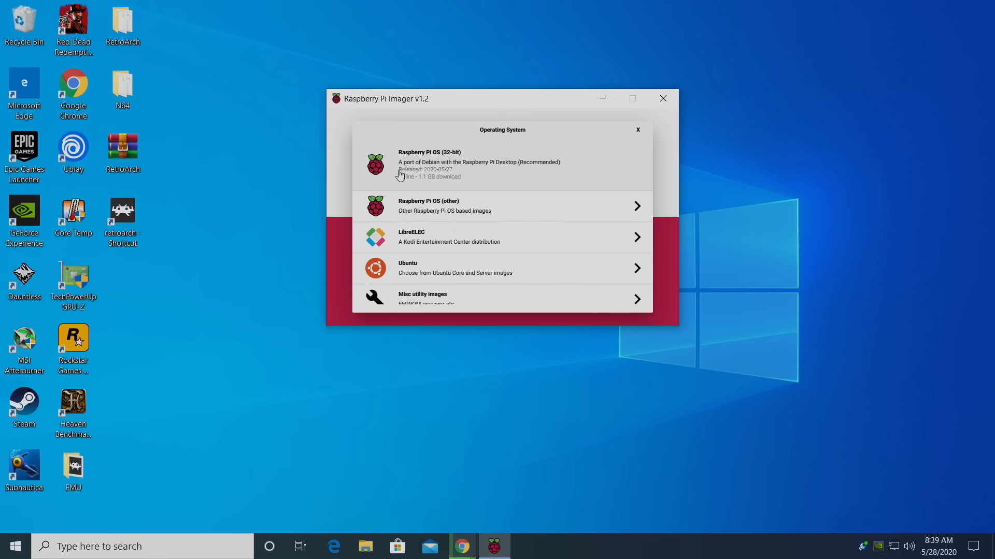
mouse_move(470, 162)
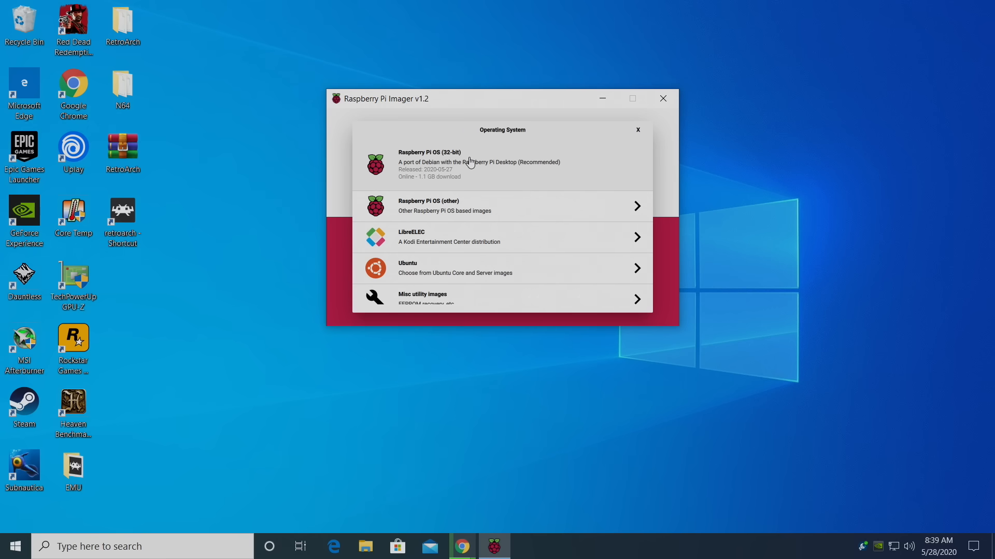
mouse_move(449, 206)
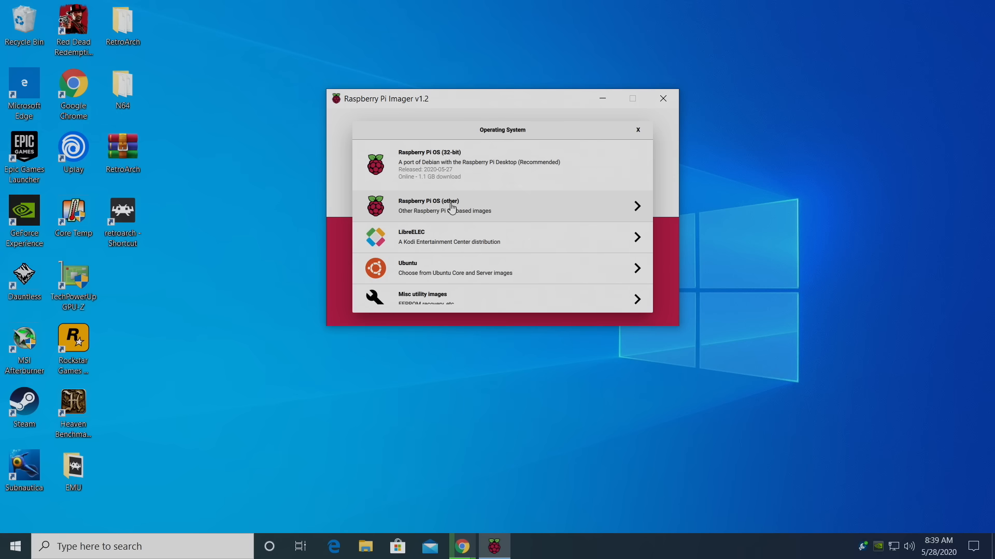
left_click(502, 205)
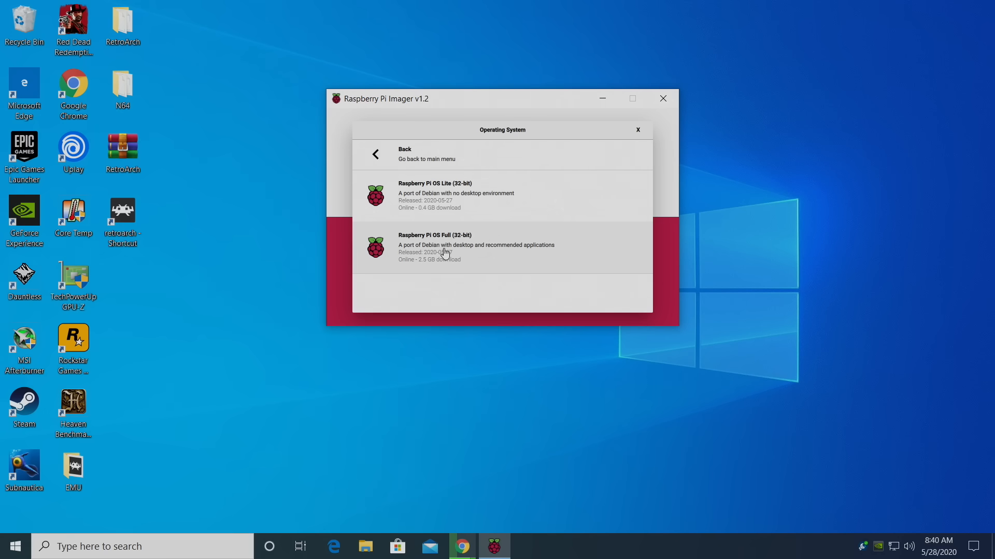
mouse_move(421, 272)
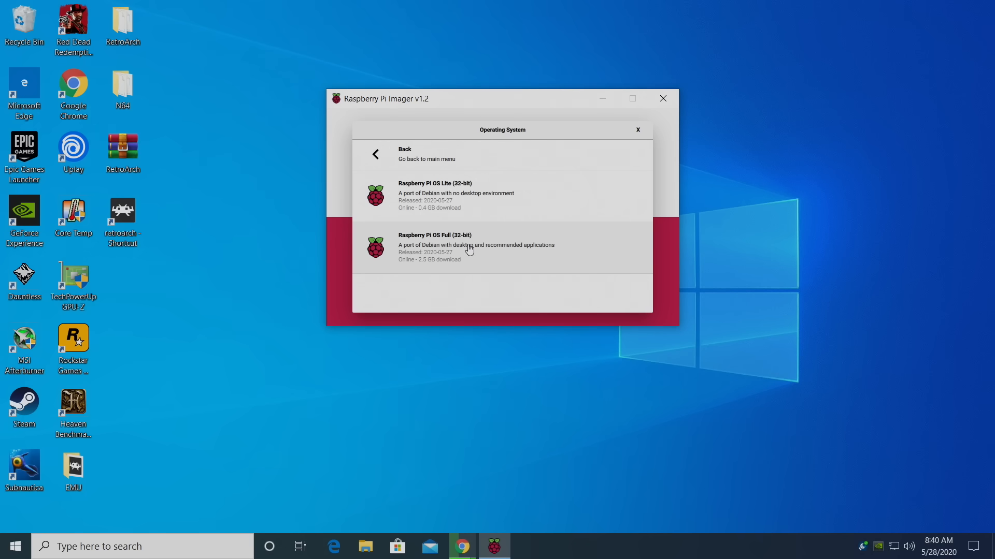
mouse_move(441, 257)
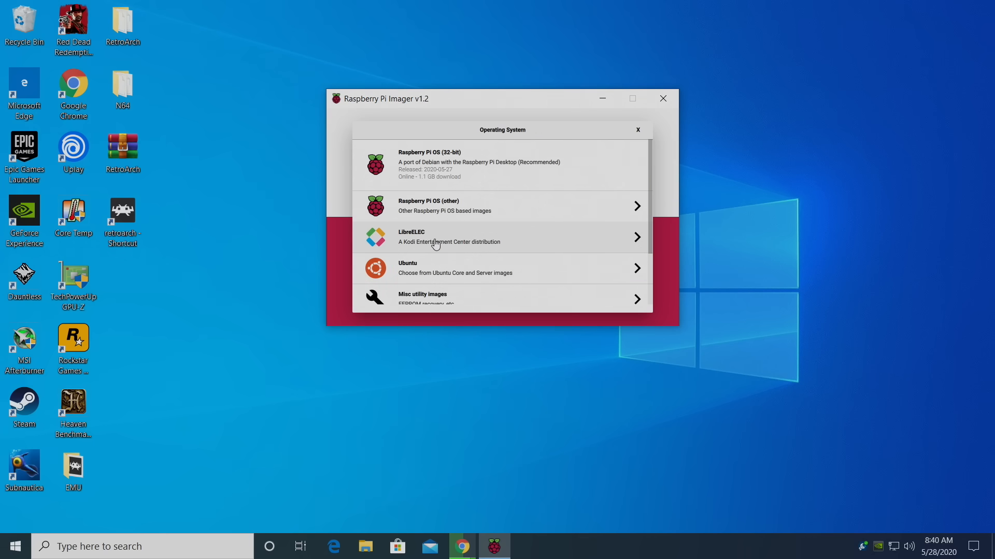
scroll("down", 3)
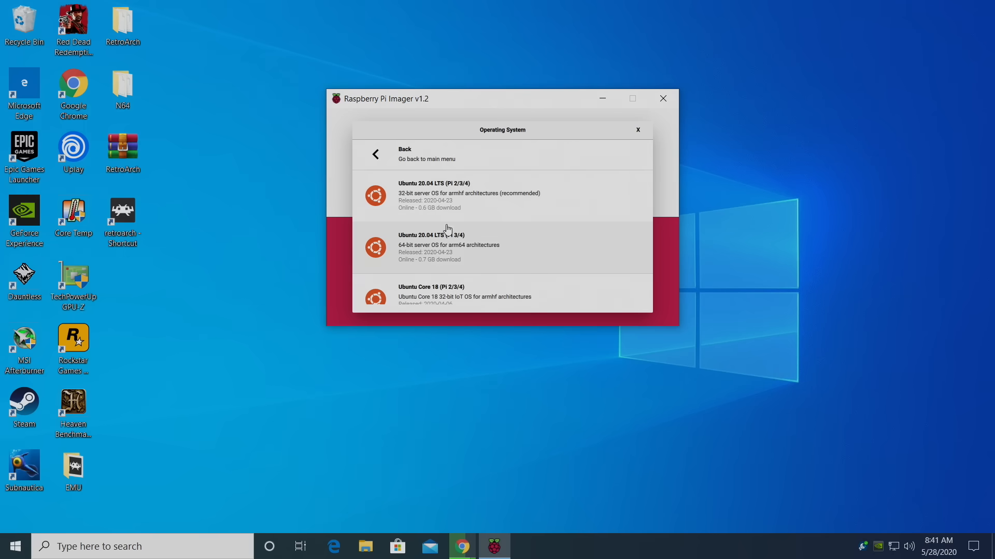
mouse_move(438, 215)
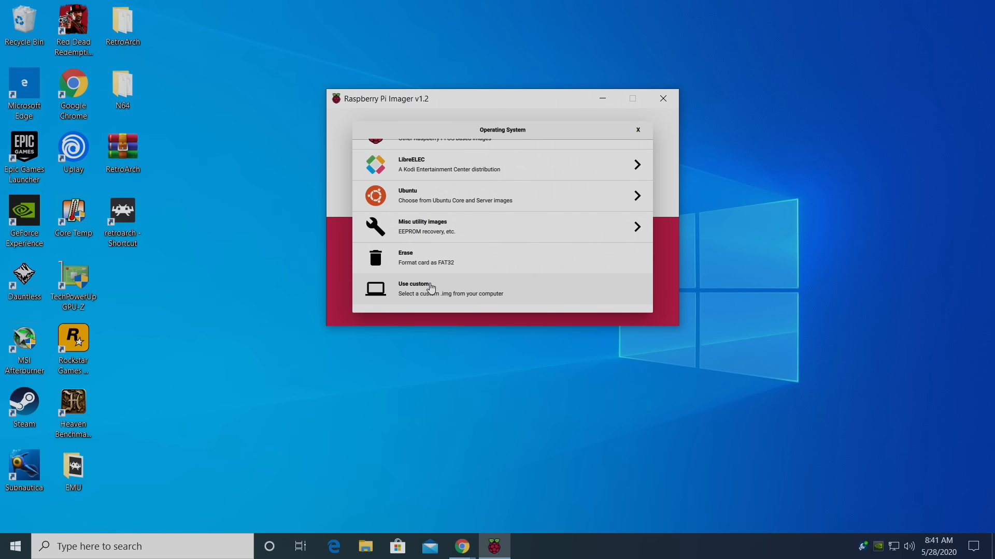
mouse_move(434, 290)
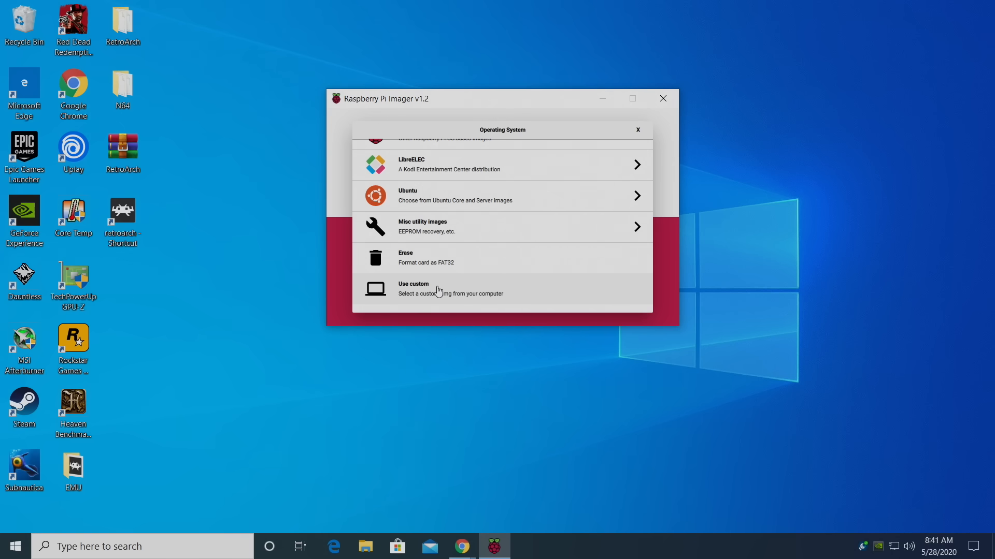
mouse_move(433, 293)
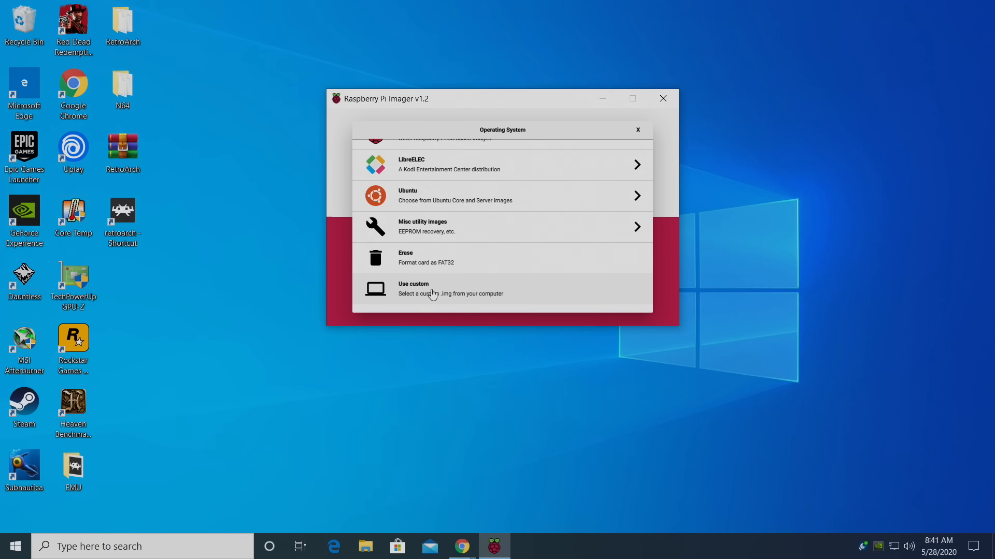
Load 2020-05-27-raspios-buster-arm64.zip as a custom operating system image.
left_click(431, 289)
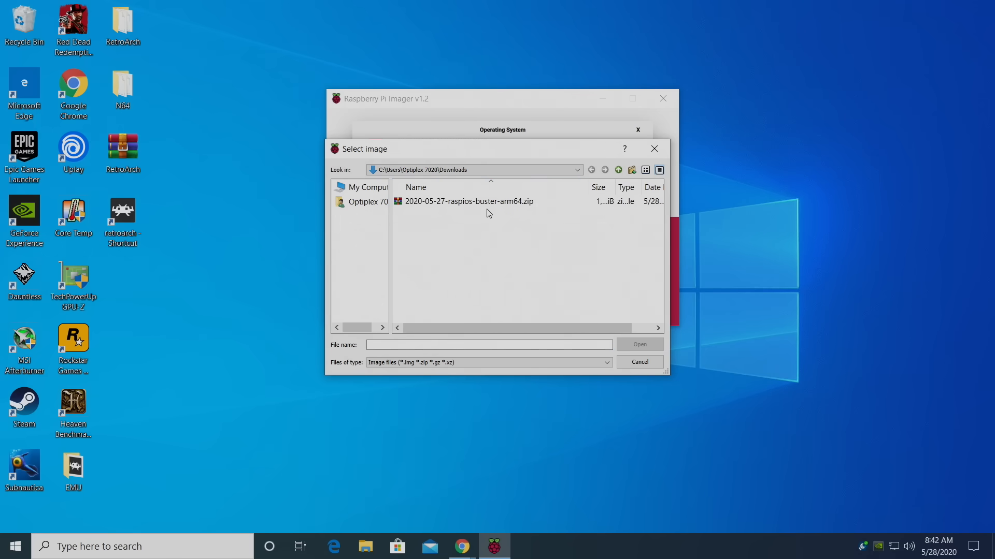
left_click(468, 201)
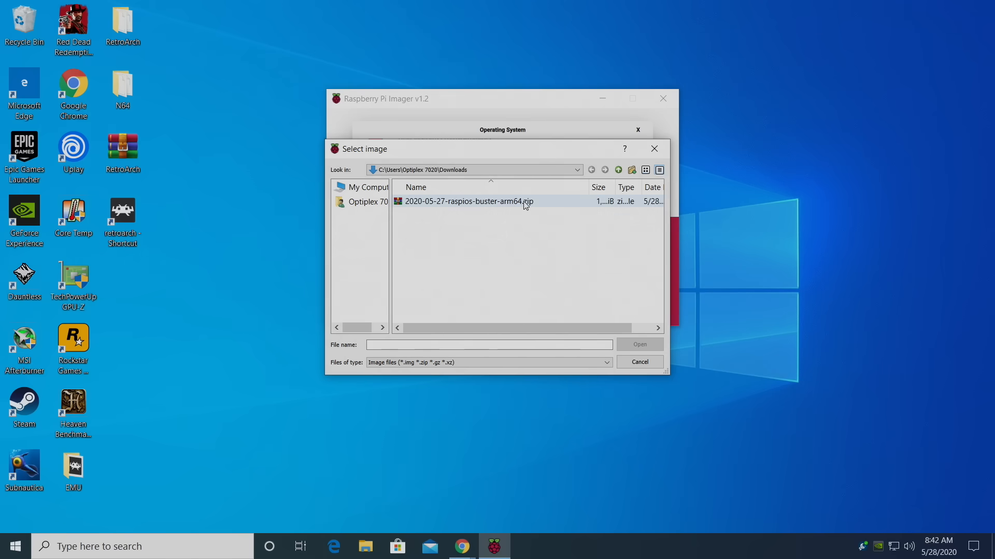
double_click(469, 201)
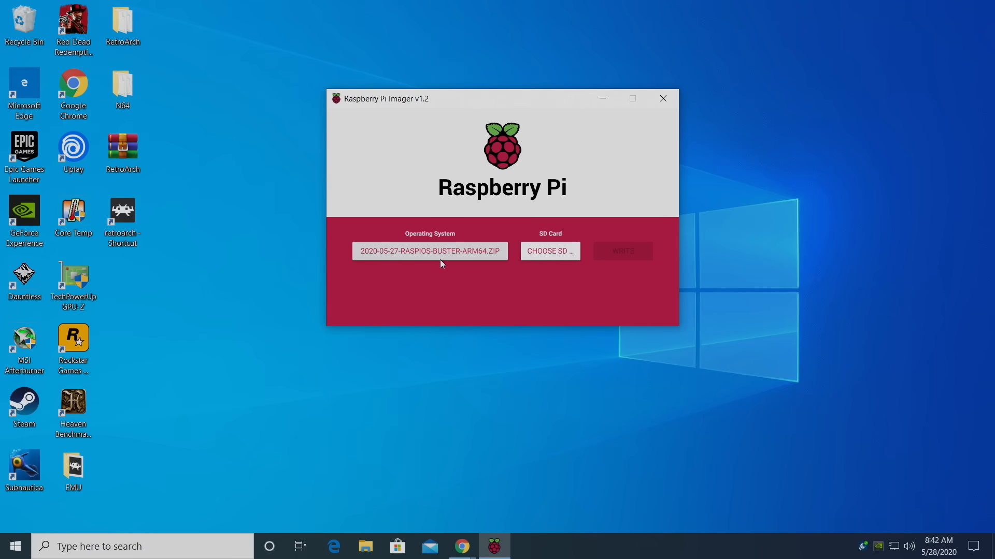
mouse_move(420, 293)
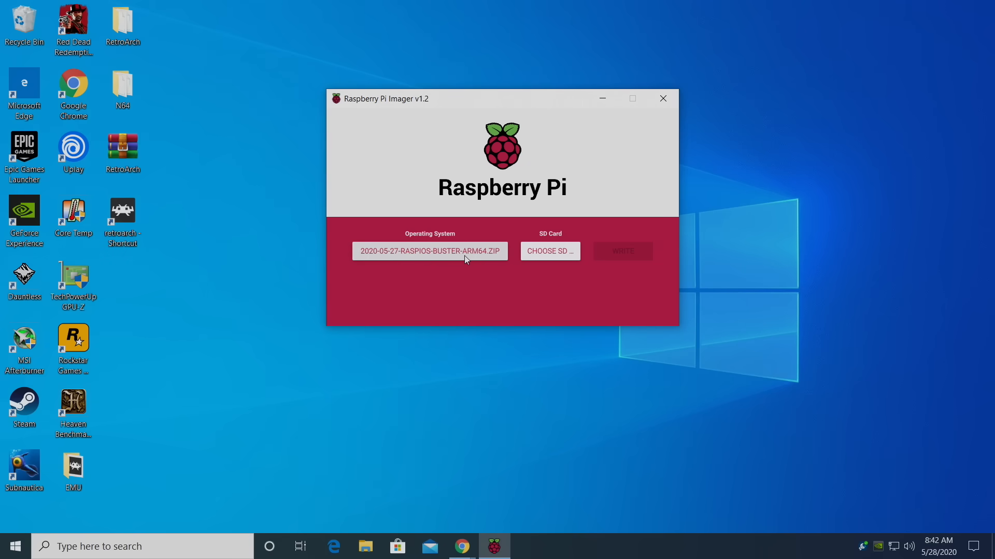
Bring up the storage device list showing the 31.6 GB USB mass storage device.
left_click(429, 251)
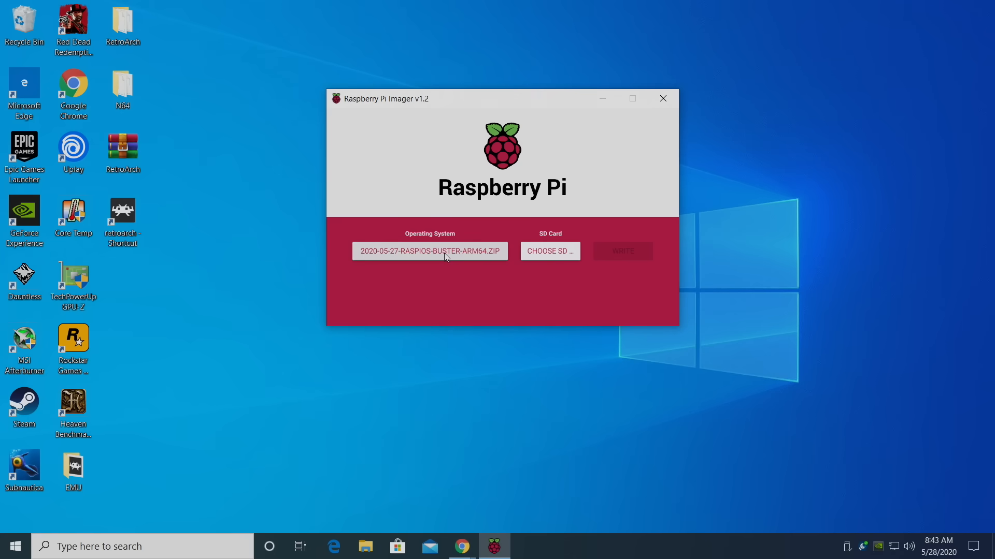
mouse_move(549, 250)
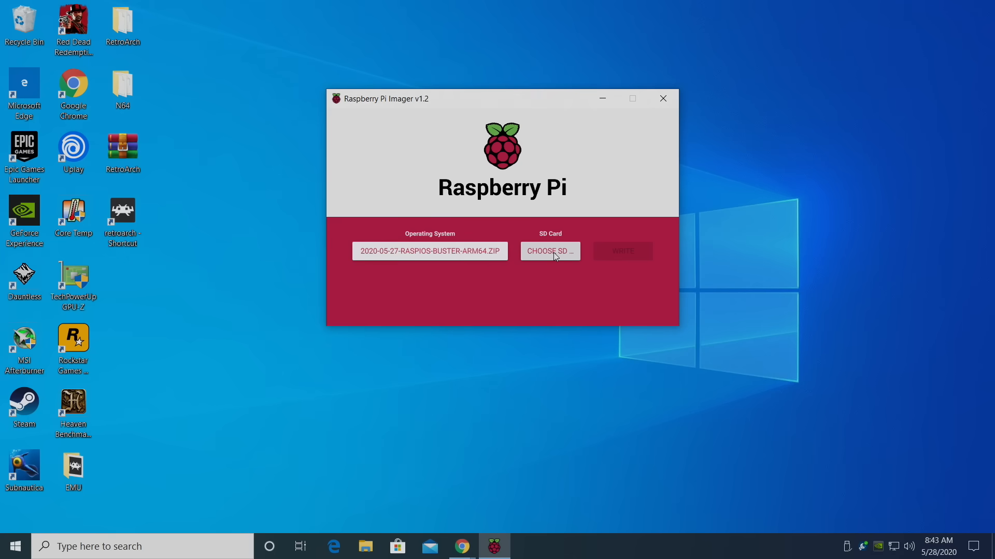
left_click(549, 251)
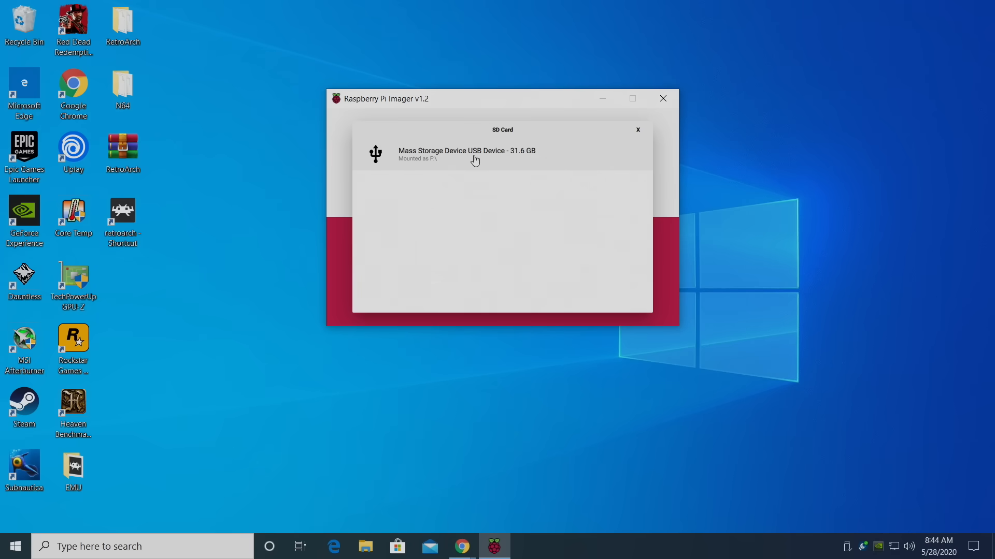
mouse_move(484, 162)
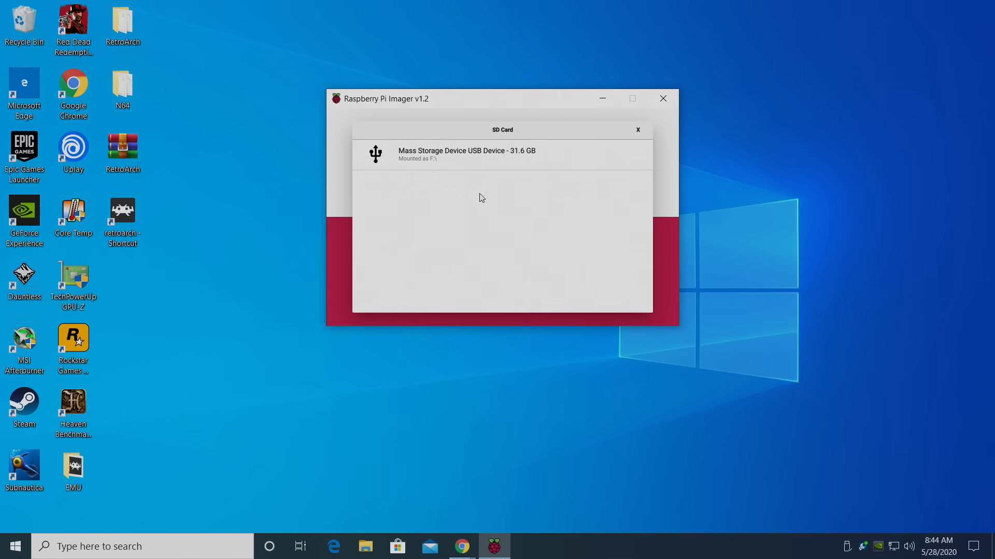
mouse_move(476, 201)
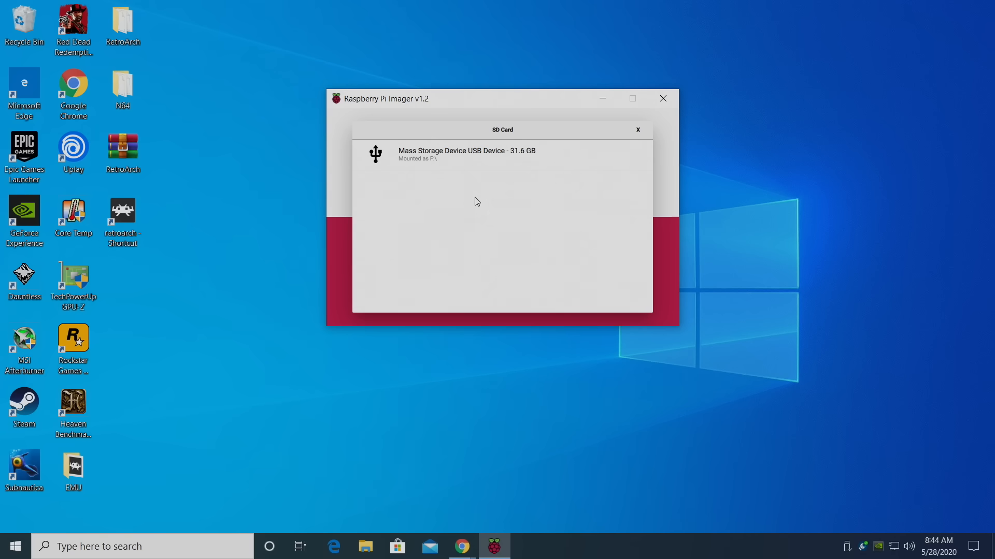
mouse_move(477, 193)
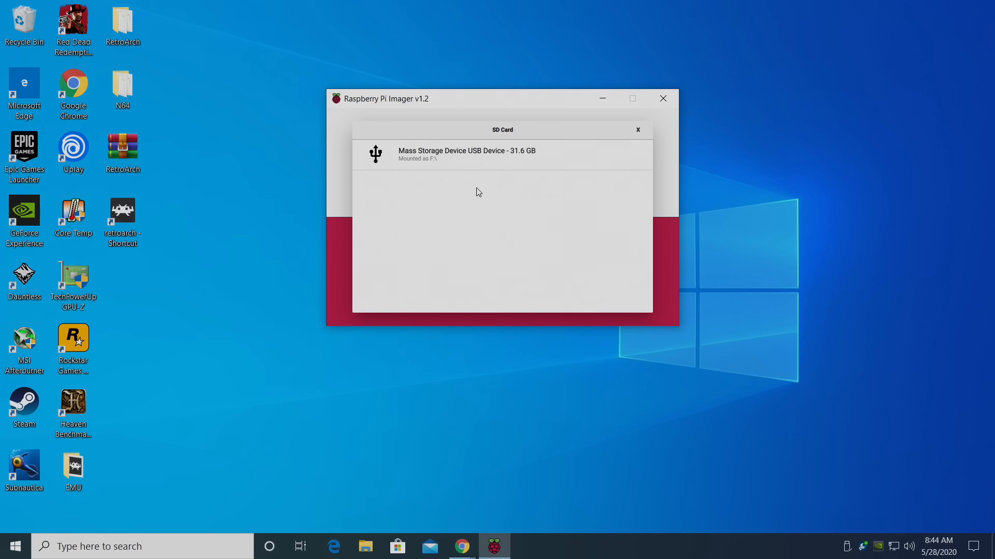
mouse_move(436, 166)
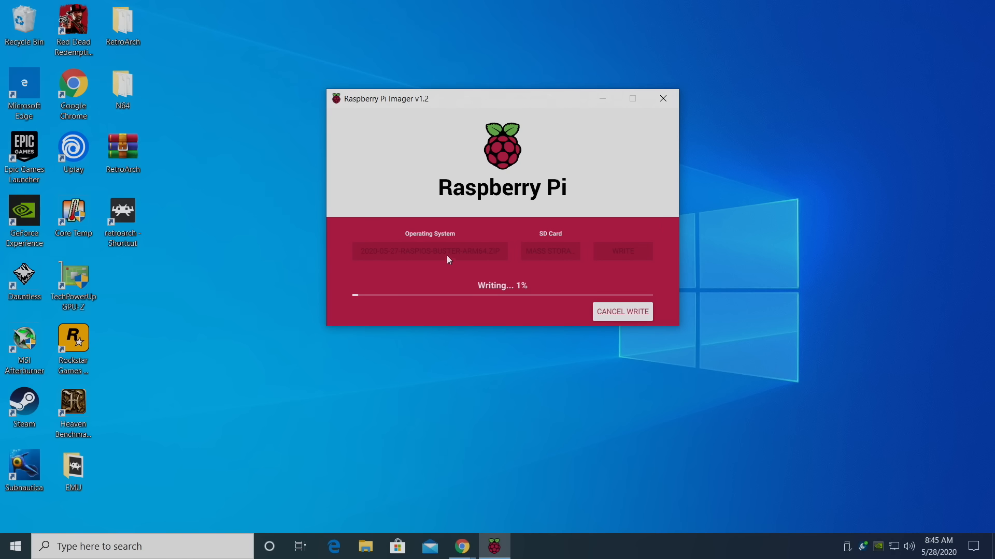
mouse_move(435, 265)
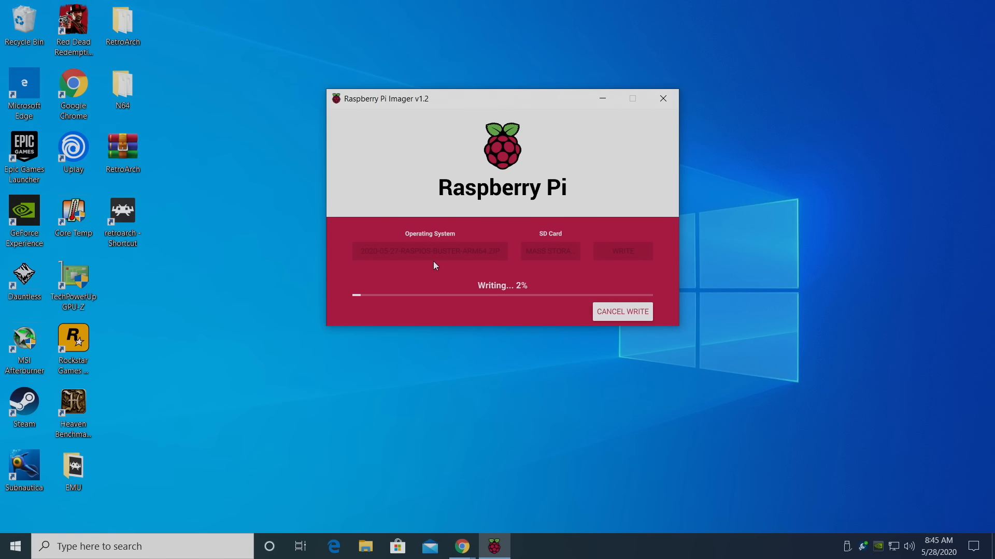
mouse_move(553, 264)
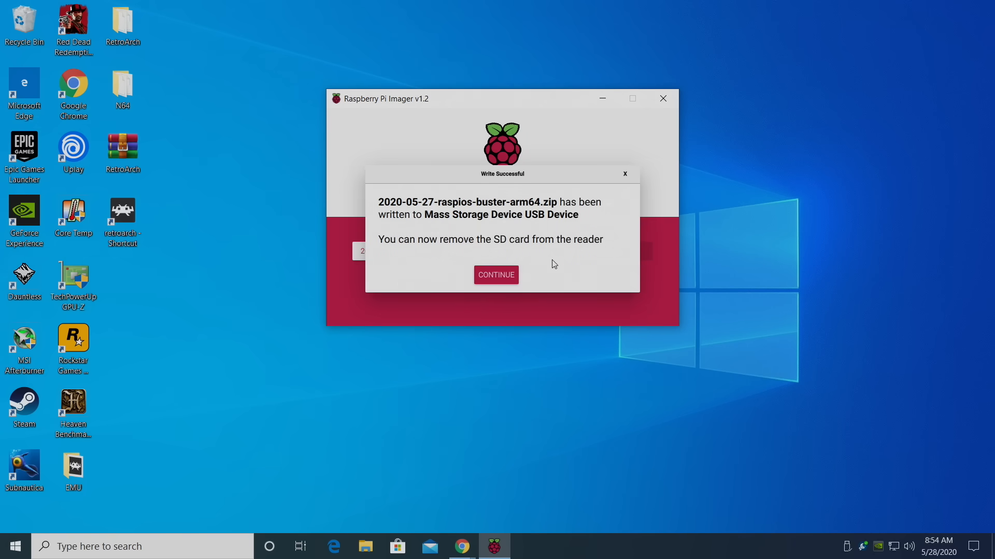
Dismiss the Write Successful message after the arm64 image is written.
left_click(495, 274)
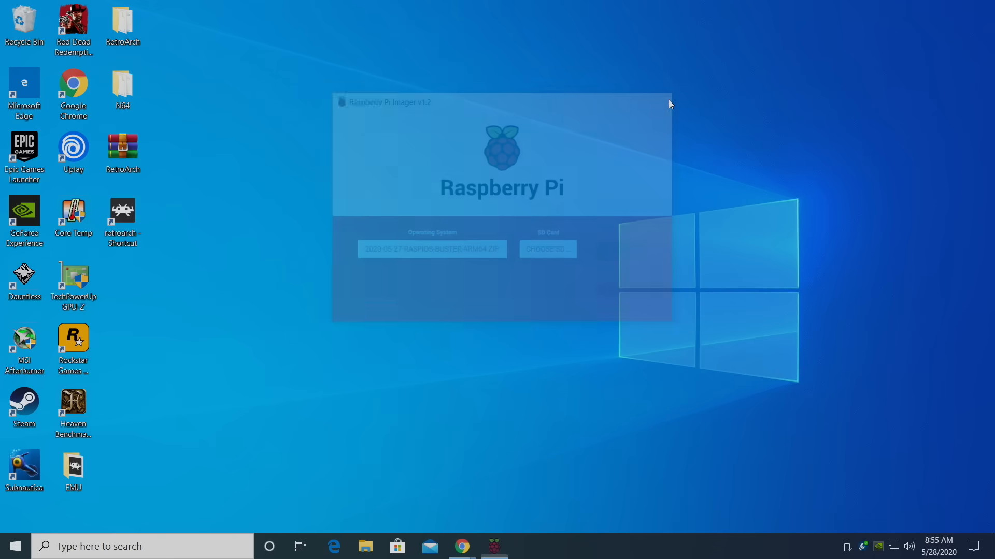
left_click(668, 103)
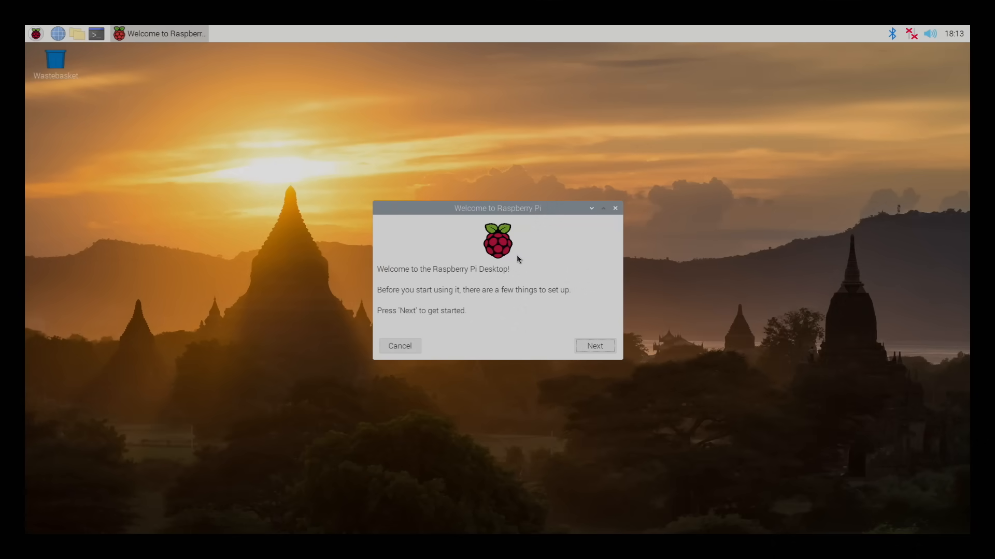
mouse_move(441, 295)
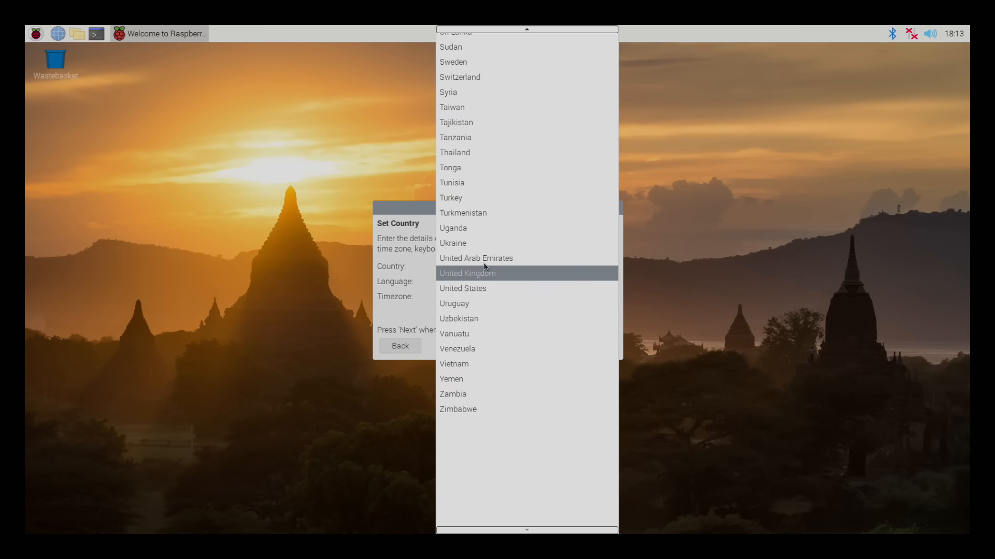
Set country United States, English language, US keyboard and Adak timezone, then continue.
left_click(462, 288)
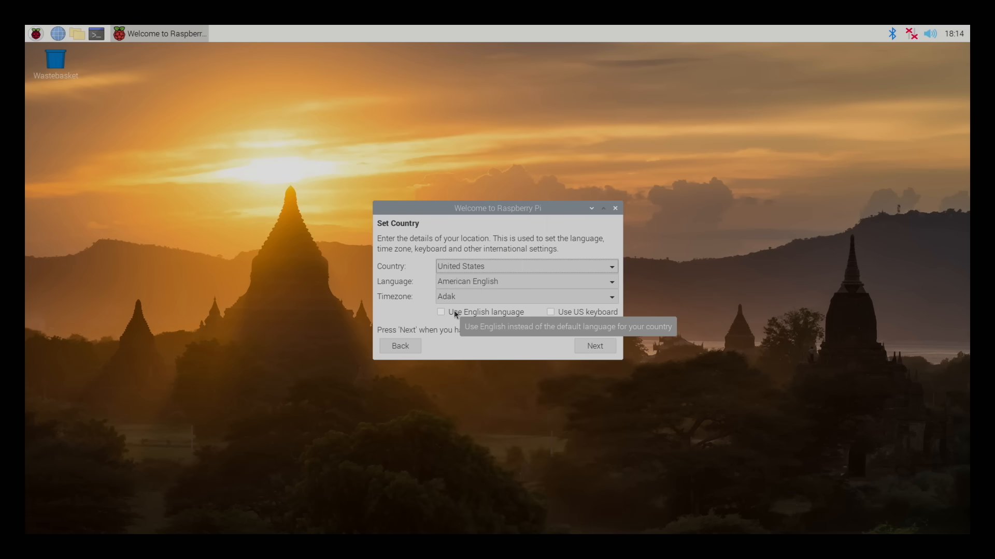
left_click(441, 312)
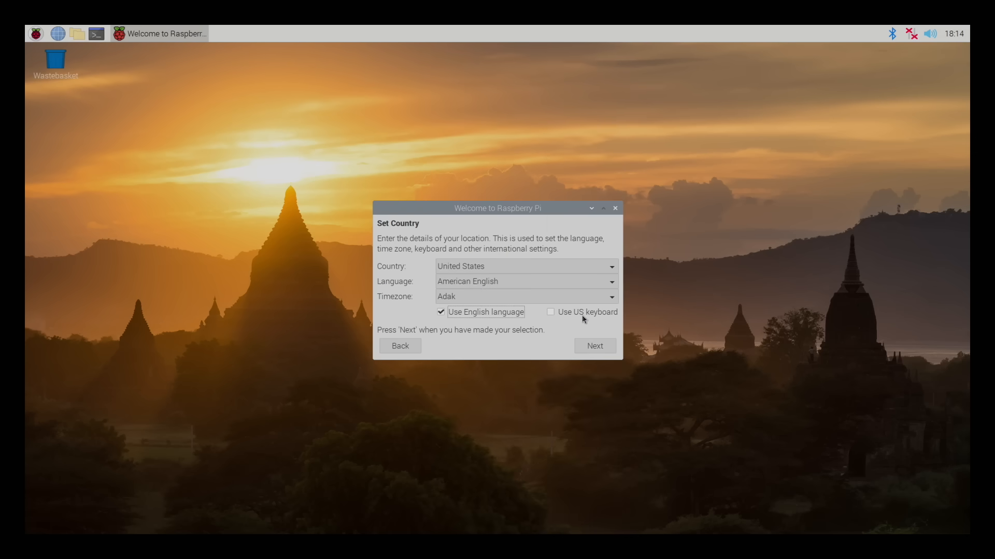
left_click(549, 312)
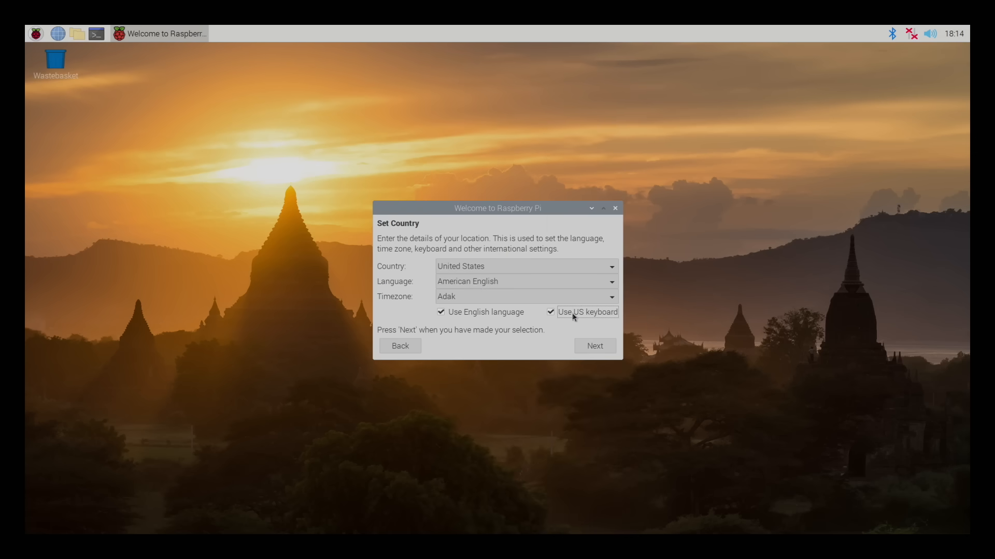
mouse_move(572, 312)
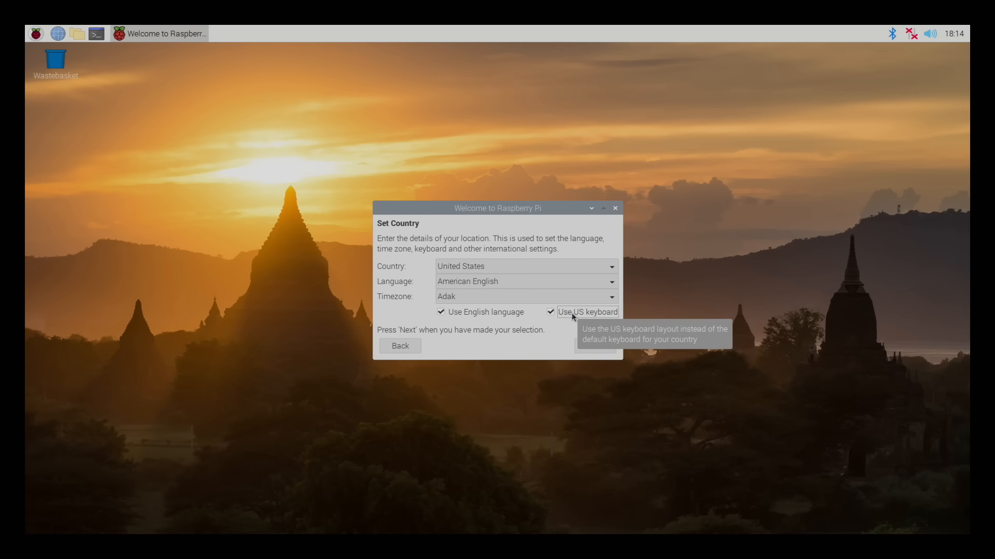
mouse_move(564, 330)
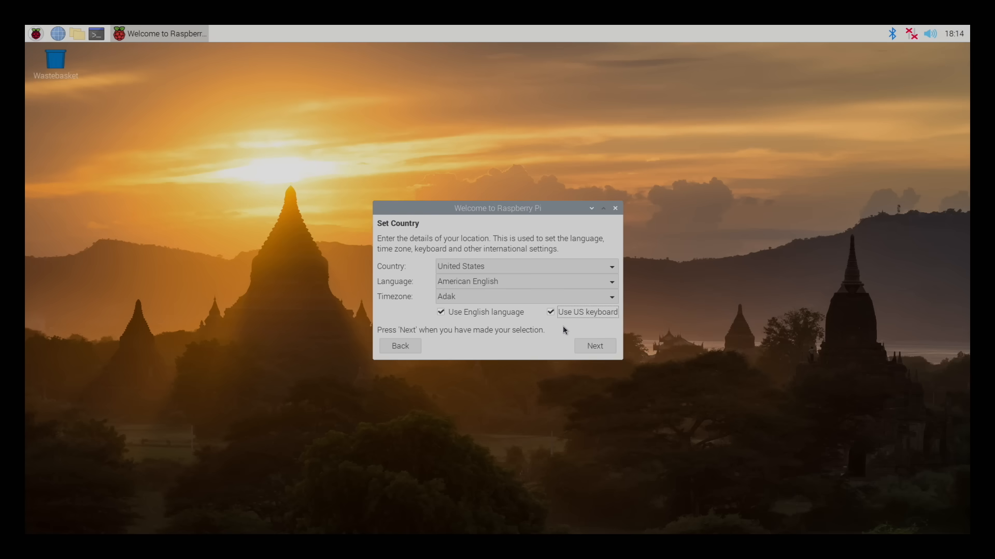
mouse_move(564, 332)
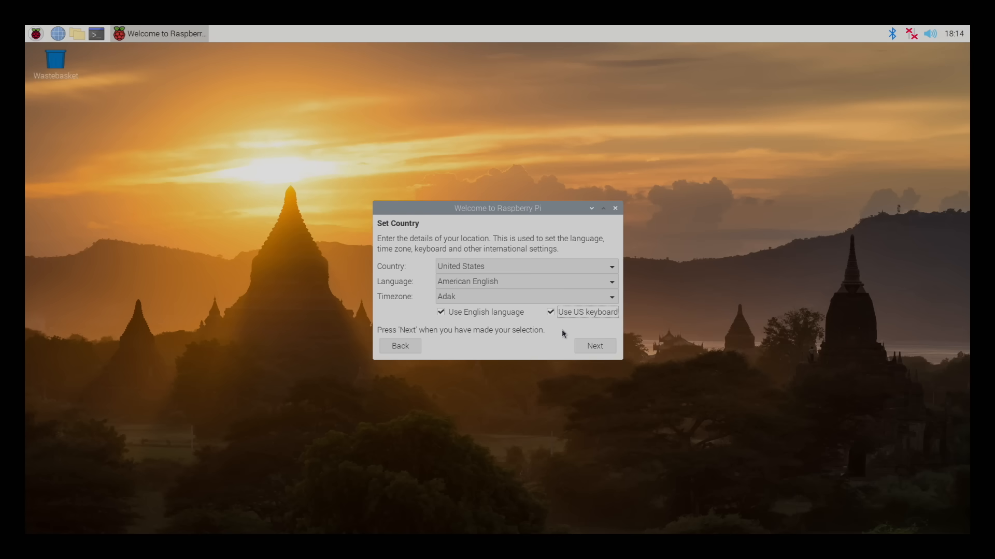
left_click(524, 297)
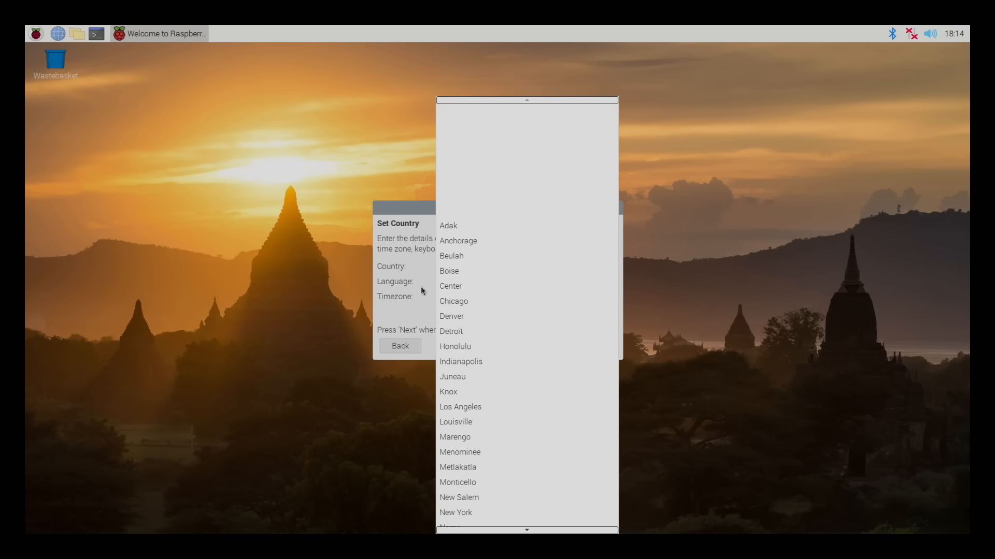
left_click(453, 300)
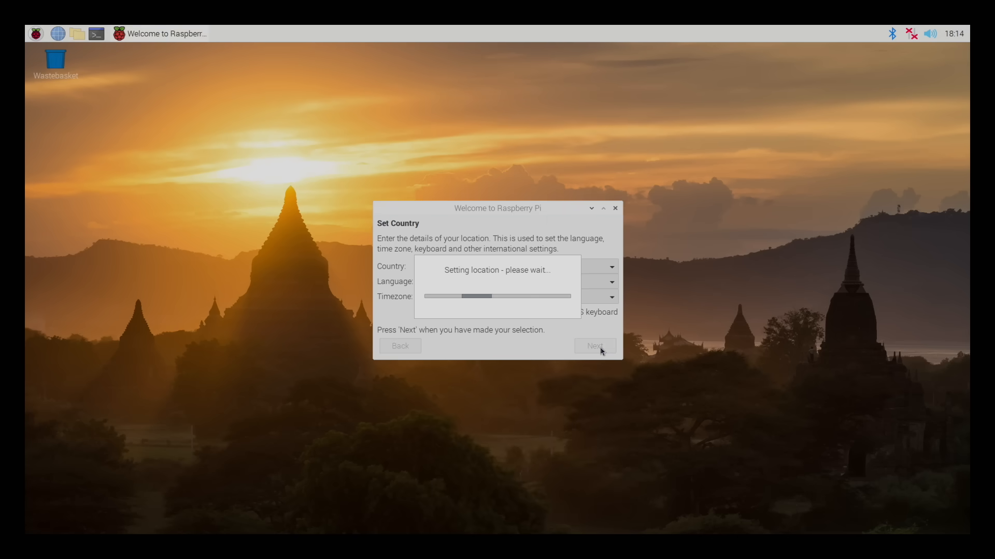
left_click(594, 346)
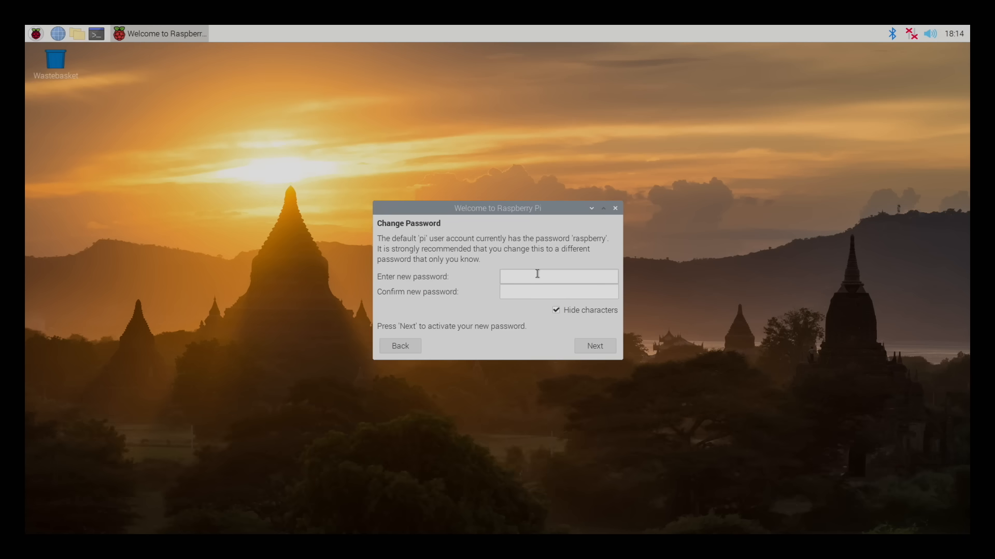
Enter the new password, then report a black screen border and continue.
type("password")
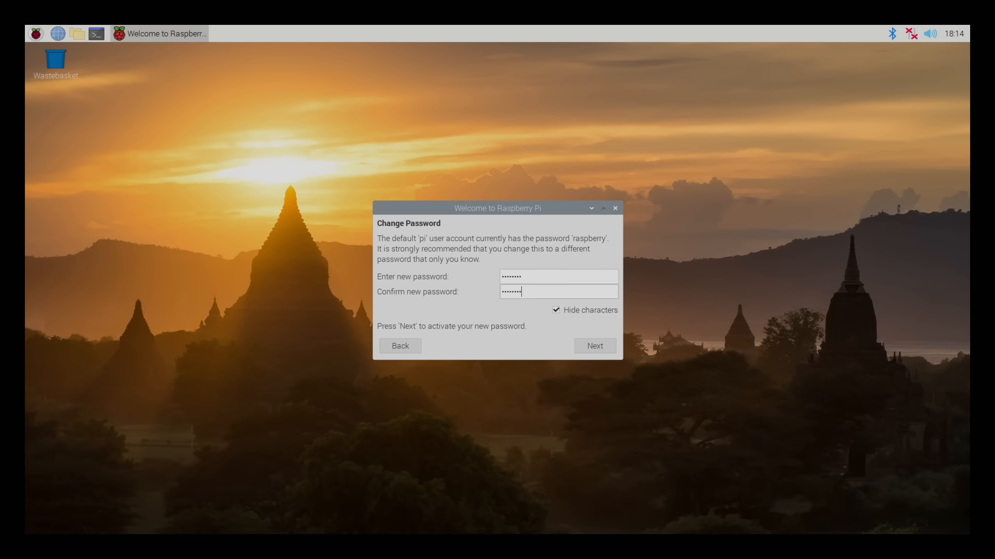
left_click(593, 346)
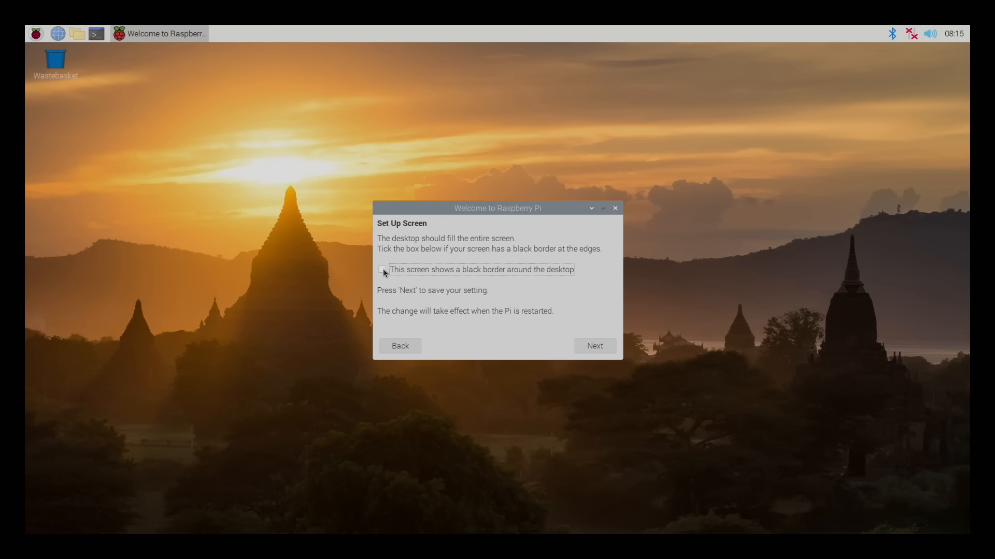
left_click(382, 269)
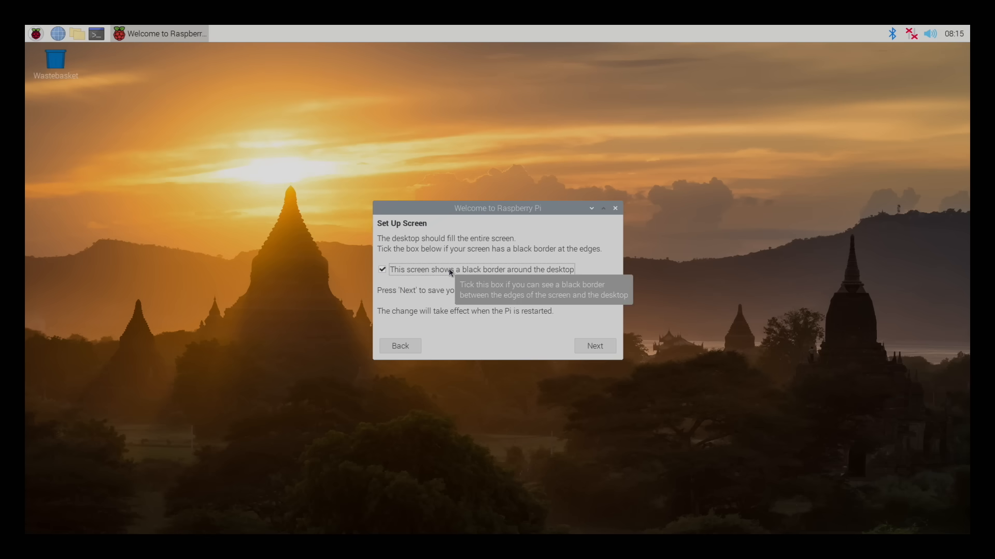
mouse_move(528, 270)
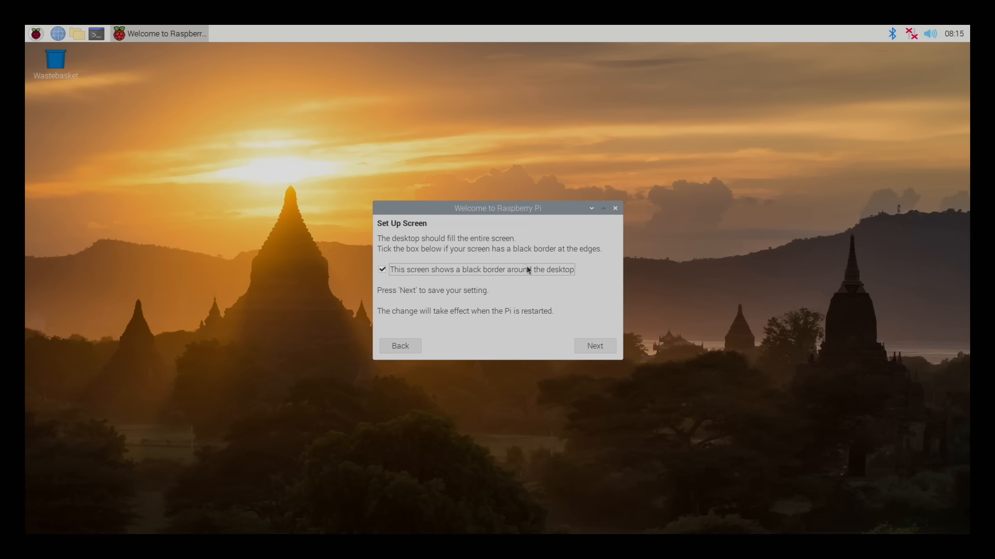
mouse_move(528, 273)
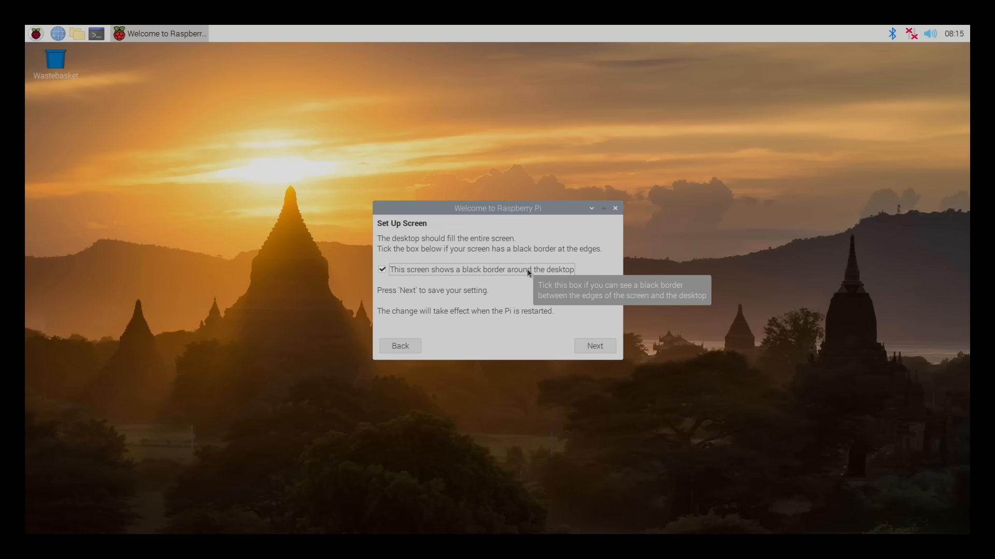
left_click(593, 346)
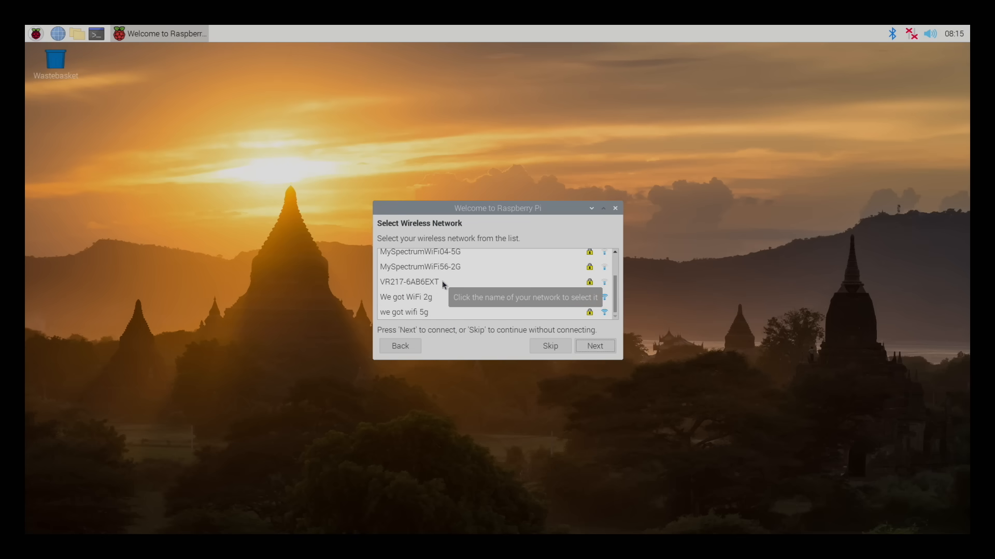
Select the 'we got wifi 5g' network, back out, and skip the software update check.
left_click(405, 312)
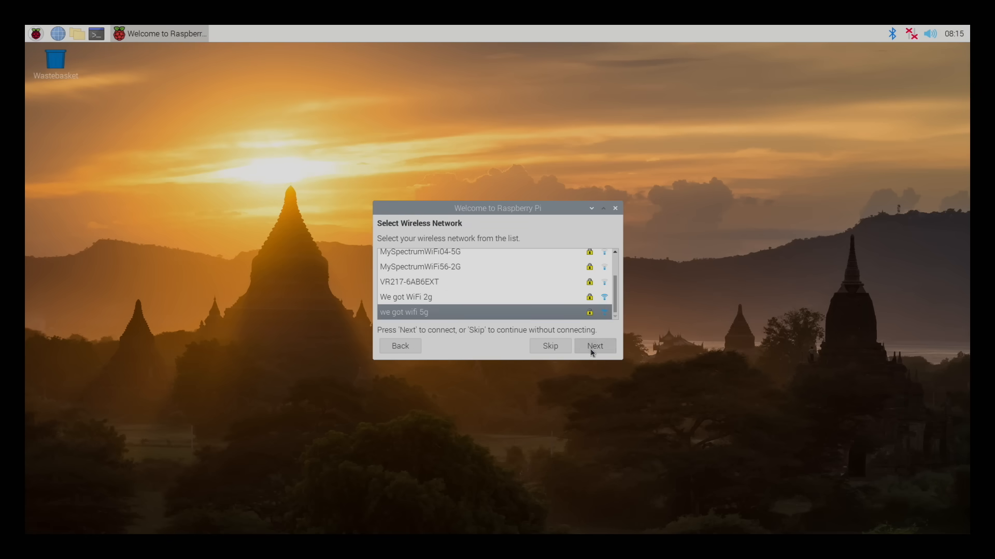
left_click(594, 346)
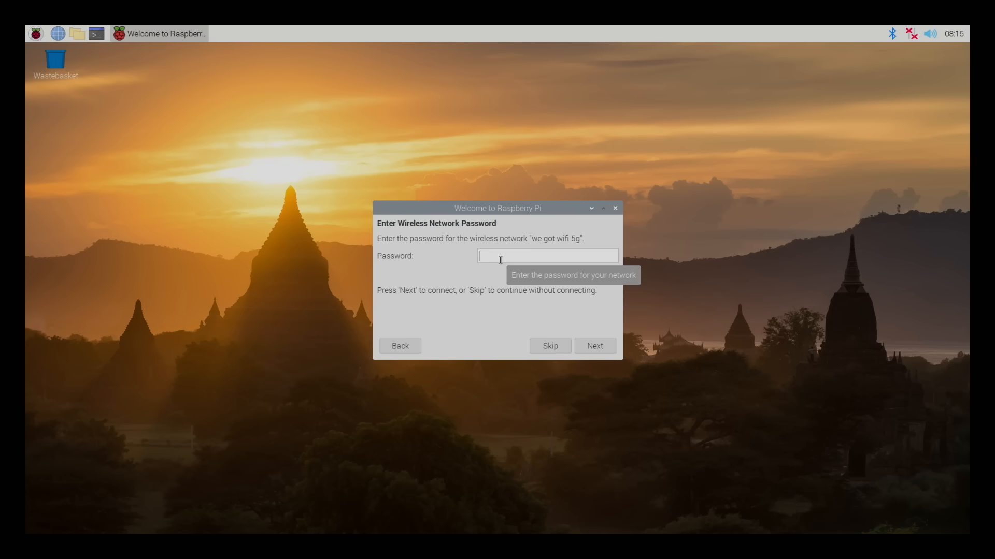
left_click(400, 346)
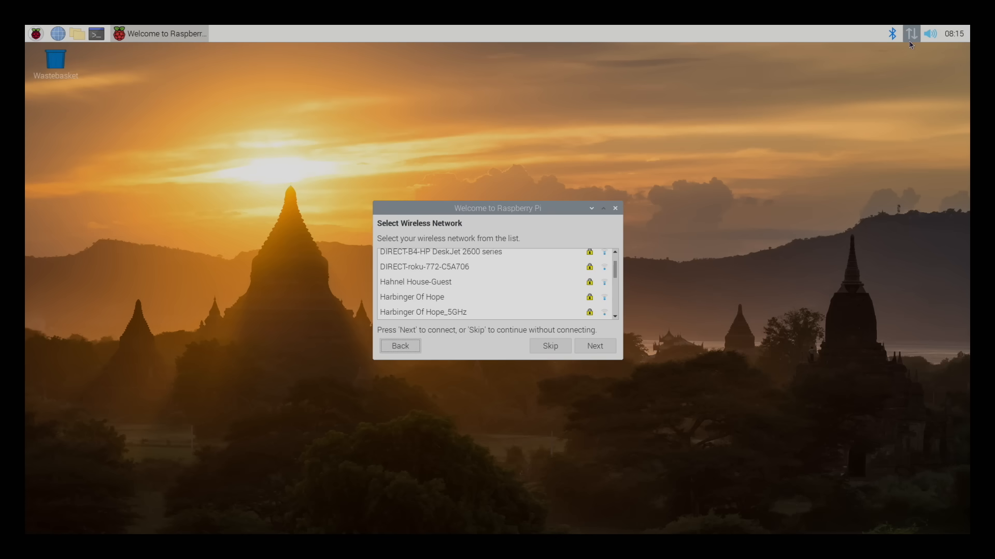
mouse_move(911, 34)
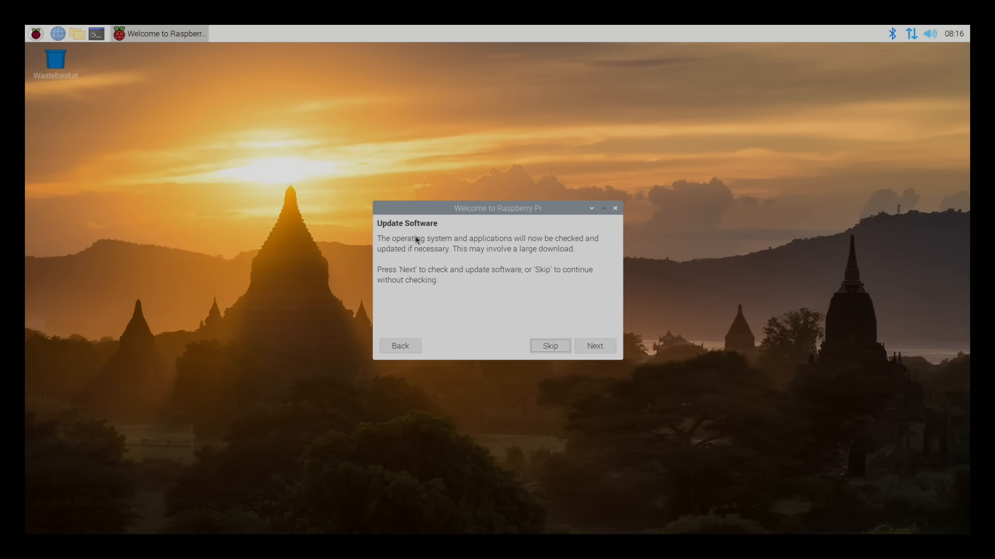
mouse_move(463, 288)
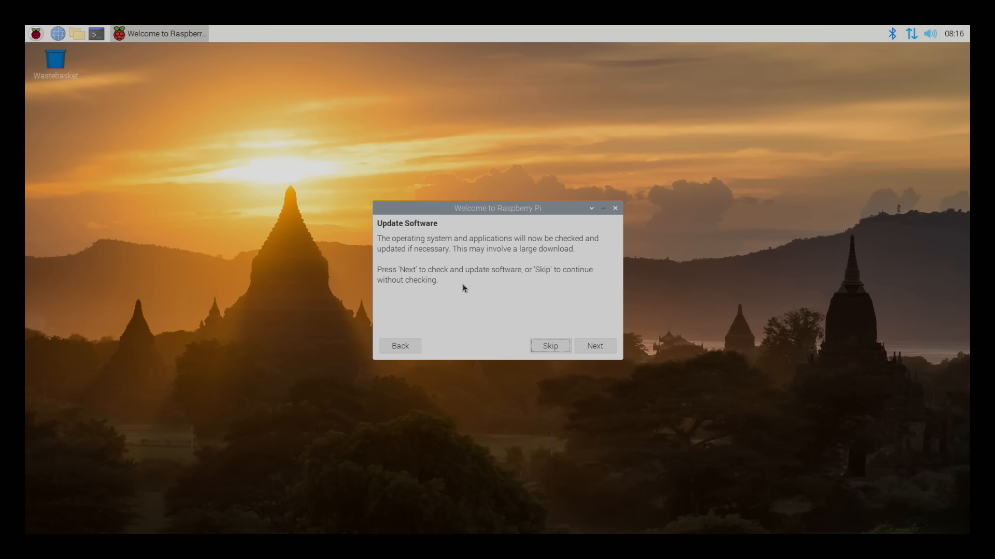
mouse_move(575, 295)
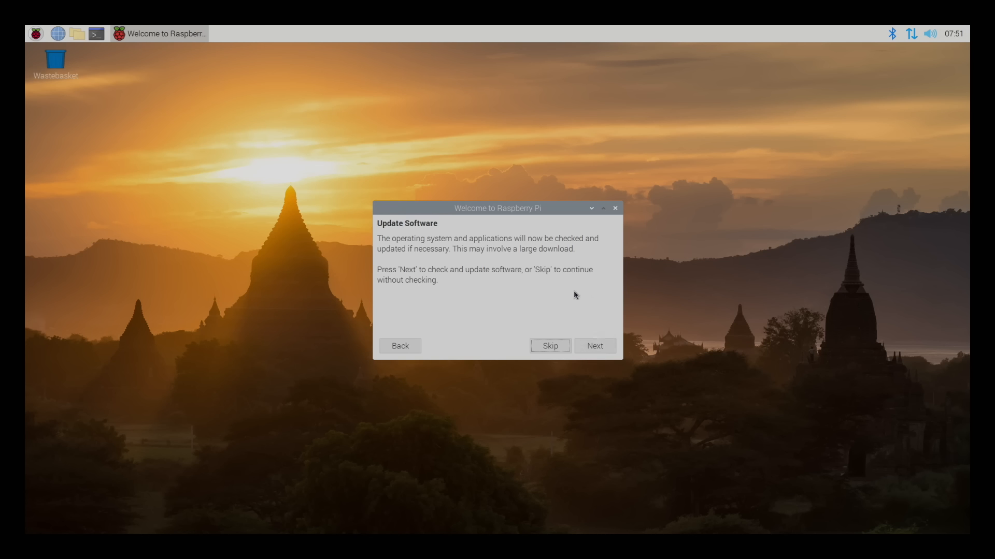
mouse_move(497, 287)
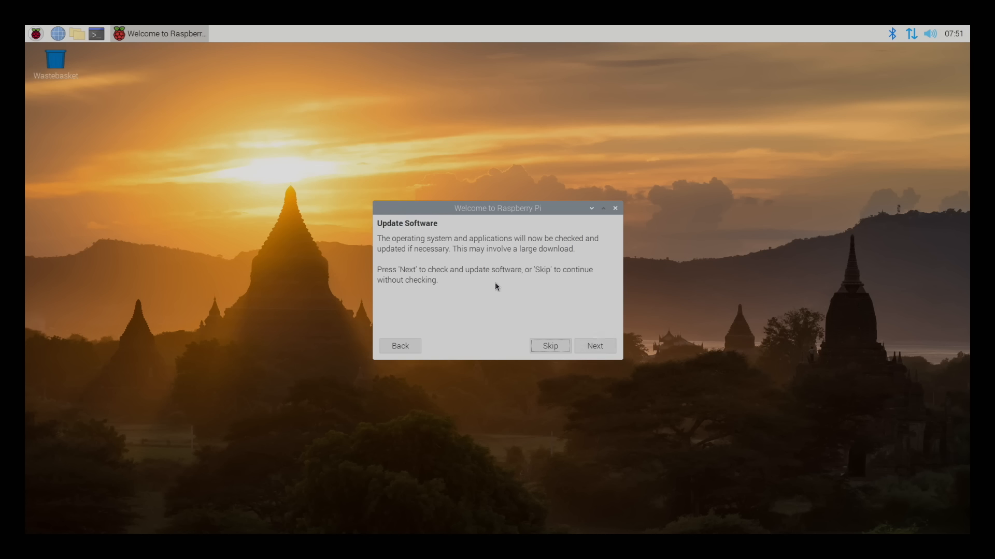
mouse_move(549, 346)
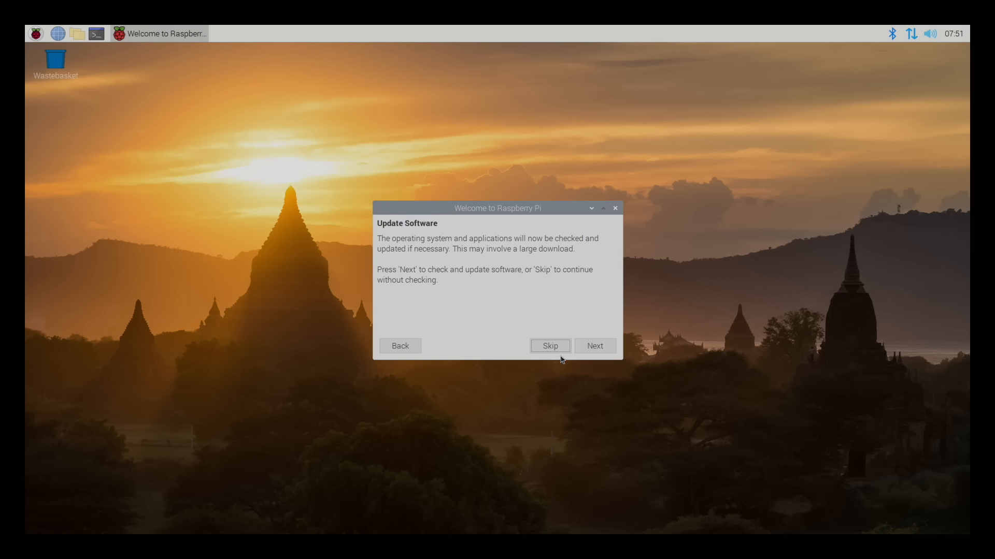
mouse_move(549, 346)
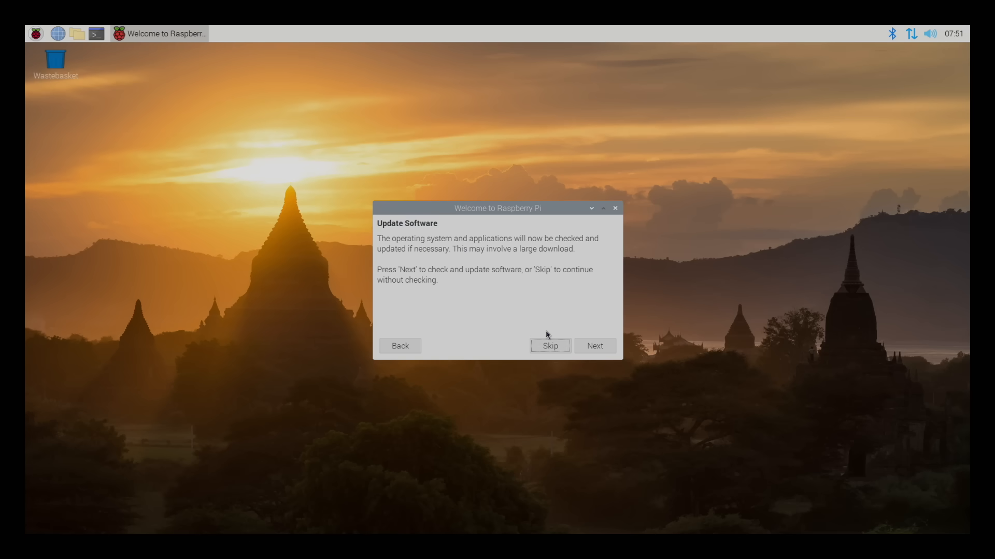
left_click(549, 346)
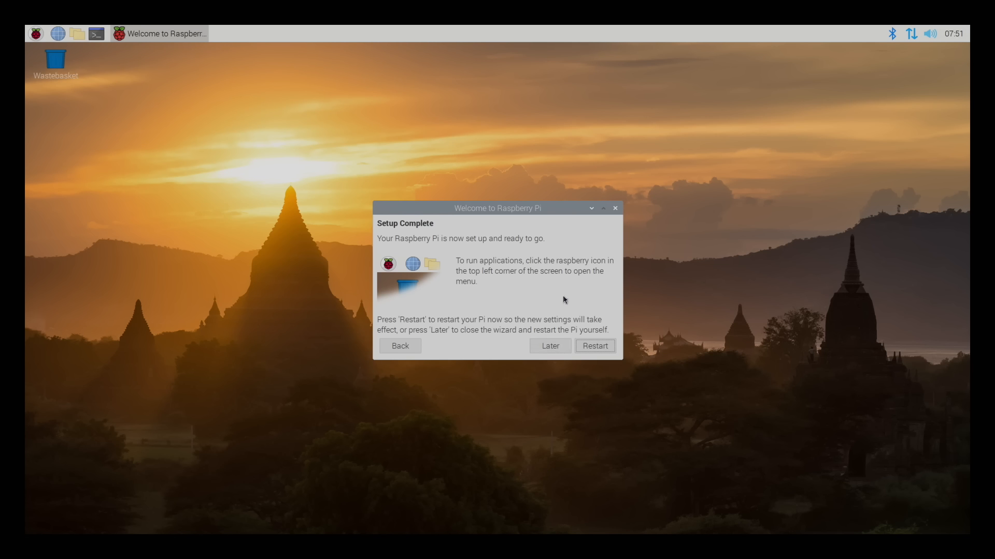
mouse_move(421, 224)
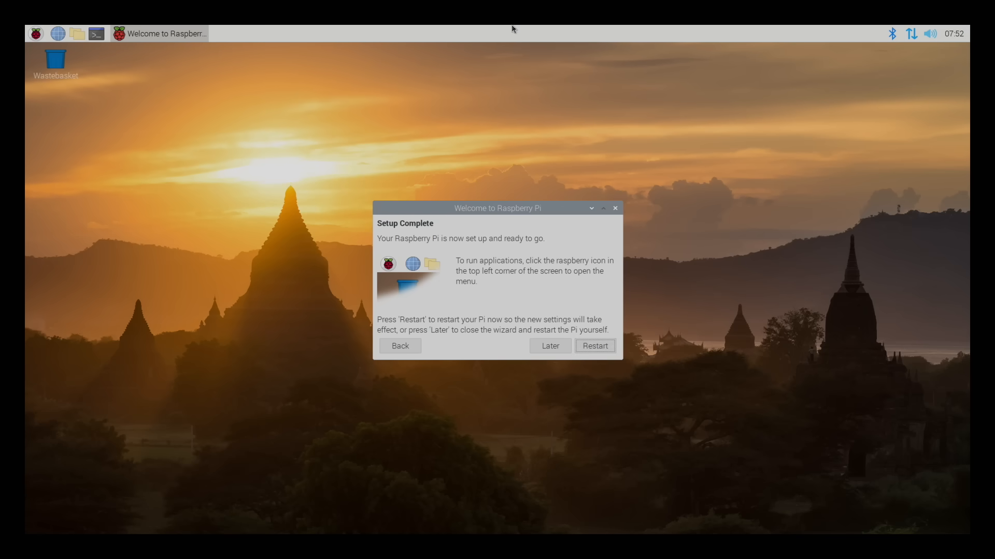
mouse_move(288, 121)
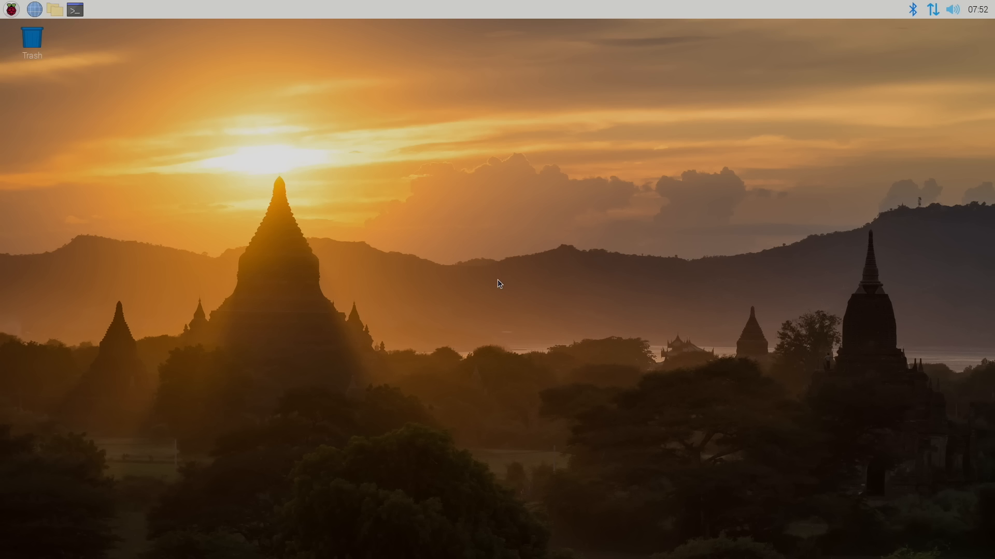
mouse_move(502, 310)
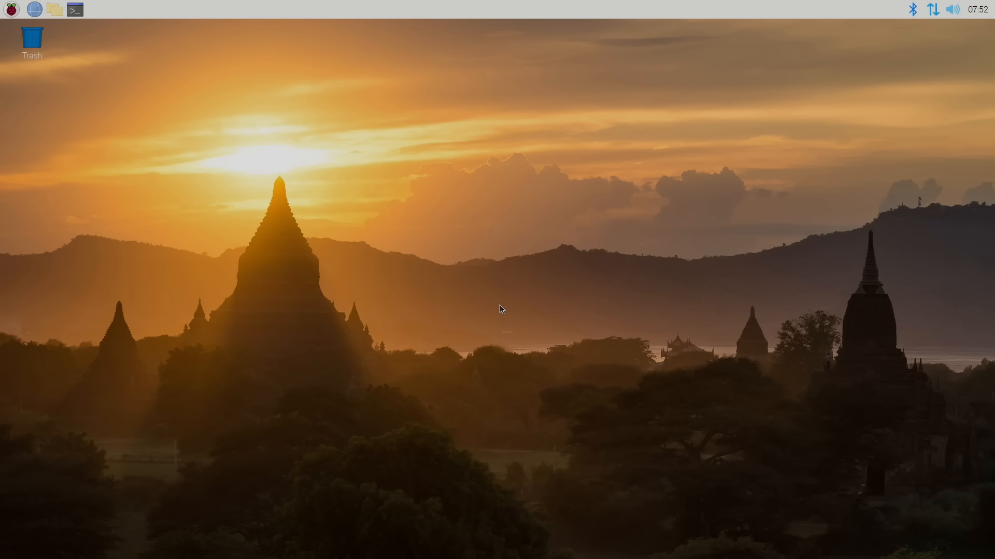
mouse_move(364, 181)
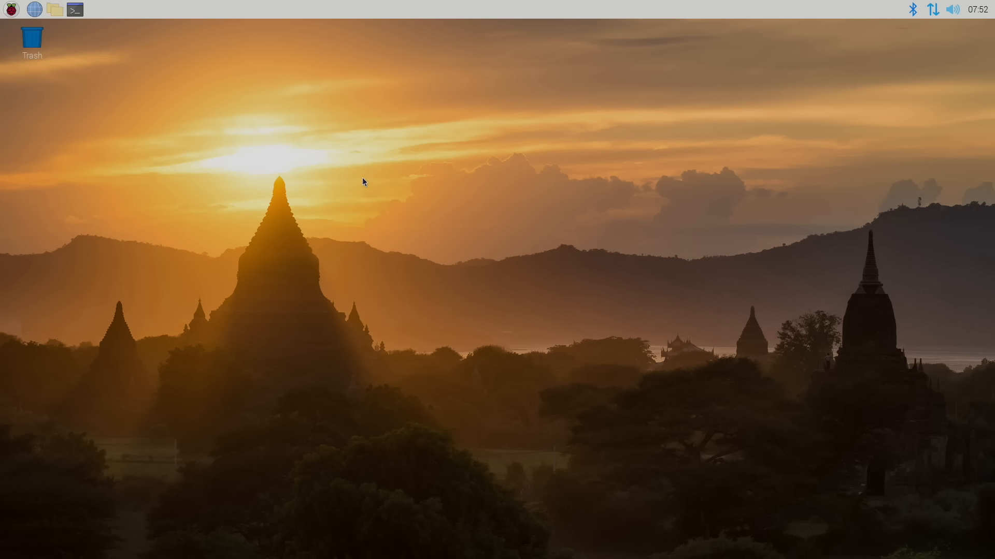
mouse_move(431, 213)
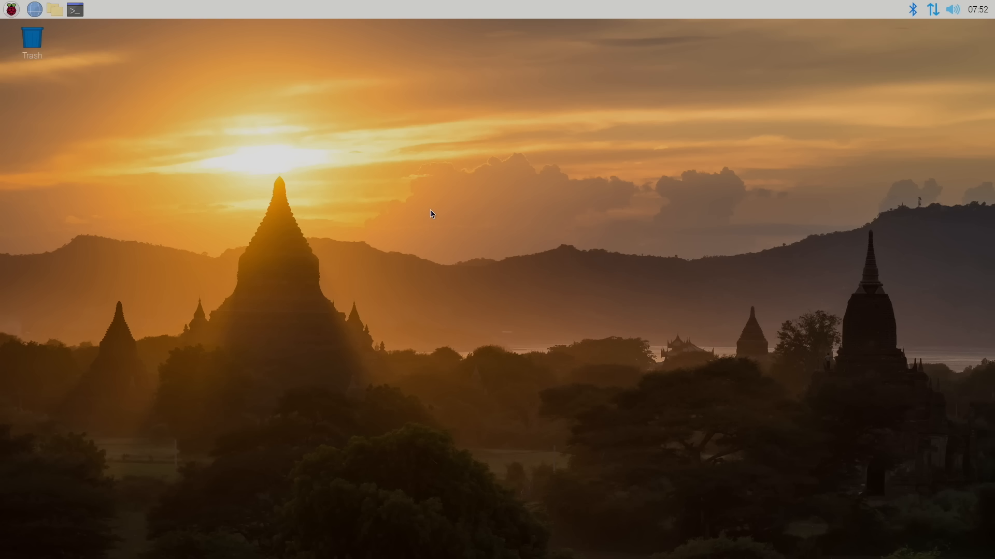
Pick aurora.jpg as the wallpaper in Desktop Preferences and confirm.
right_click(431, 214)
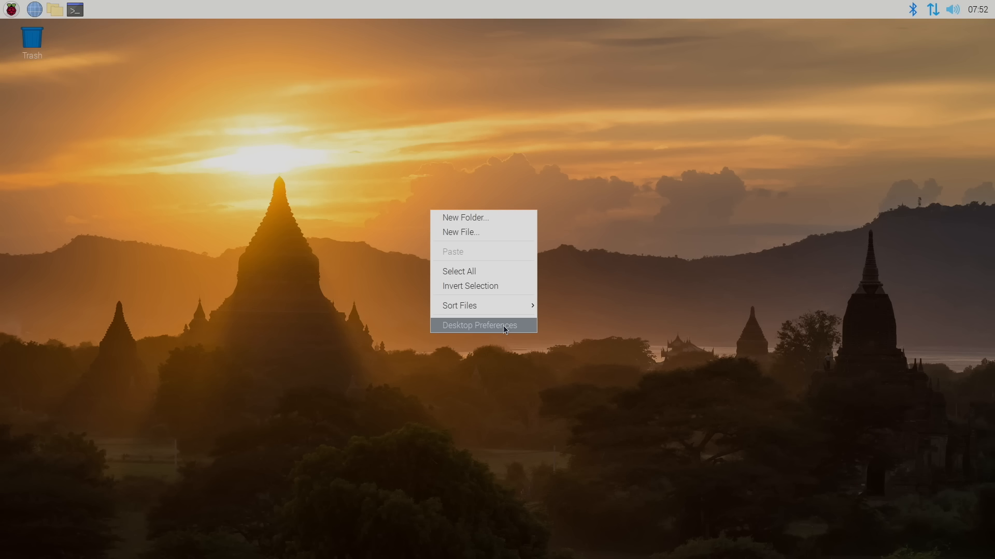
left_click(479, 325)
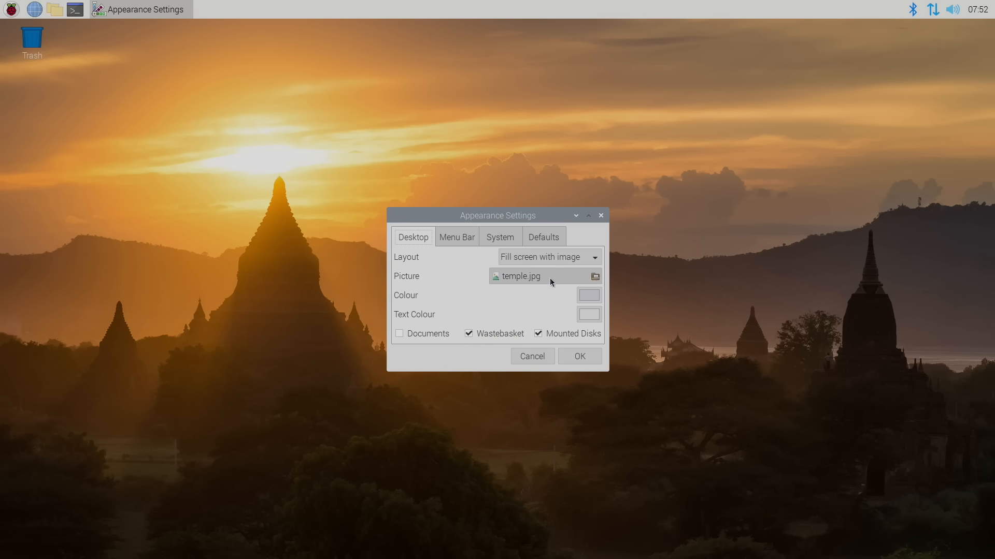
left_click(593, 275)
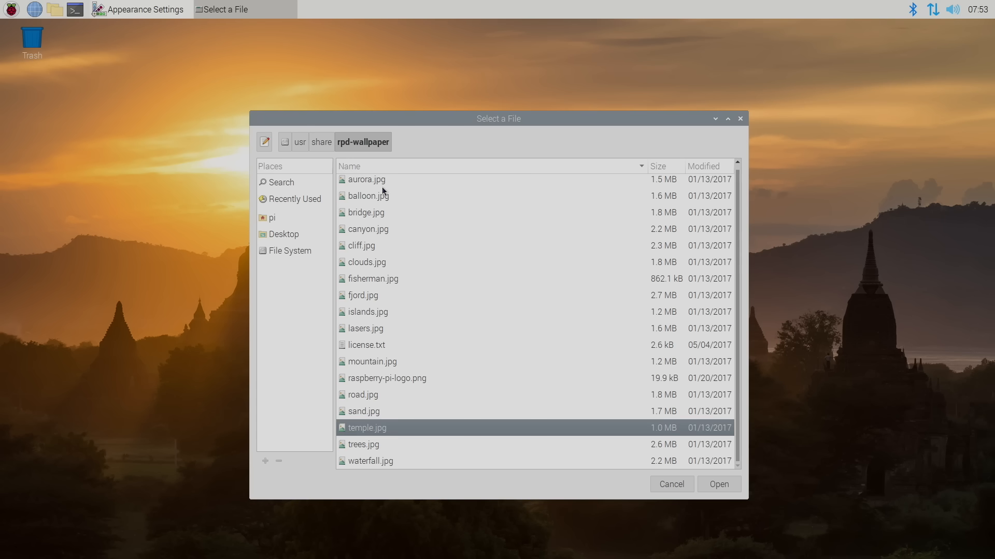
mouse_move(394, 214)
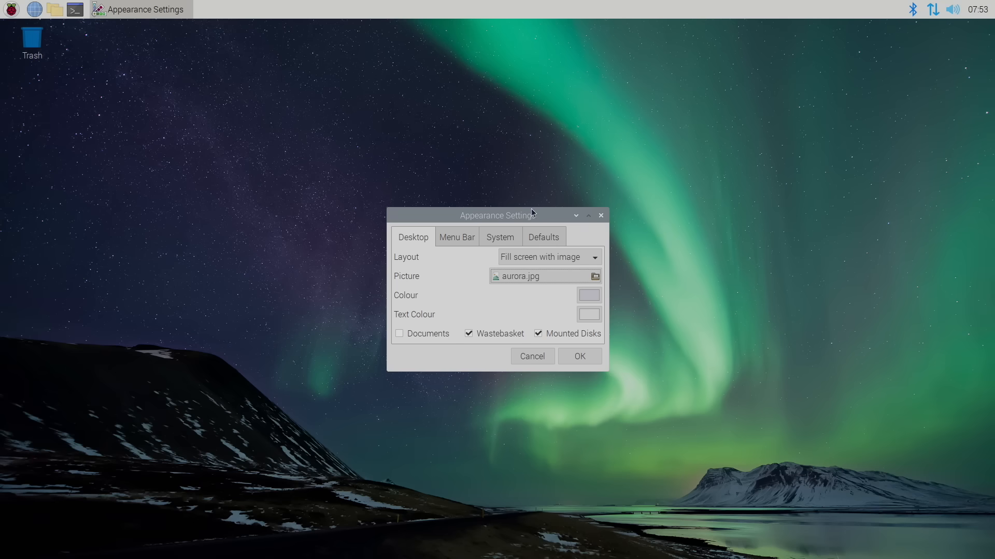
left_click(578, 355)
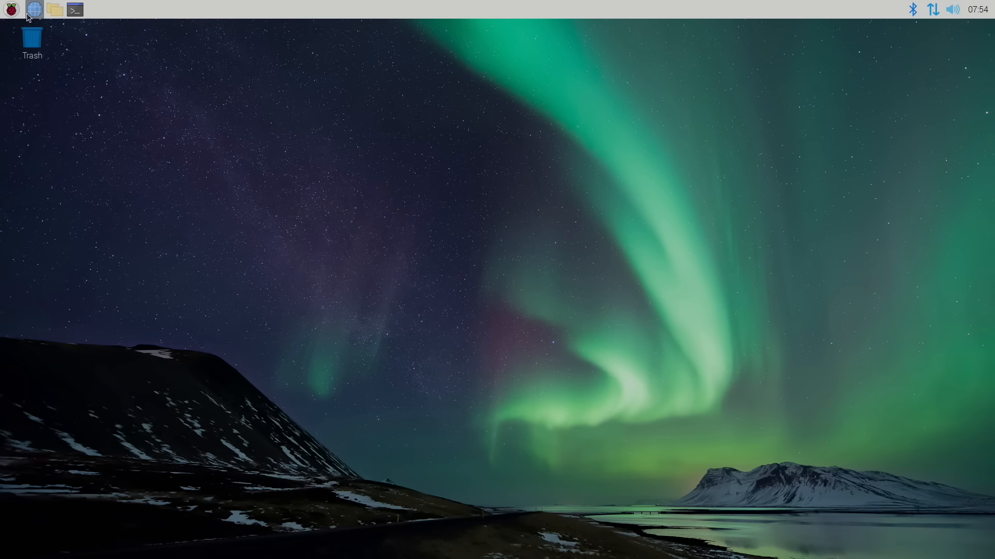
mouse_move(33, 9)
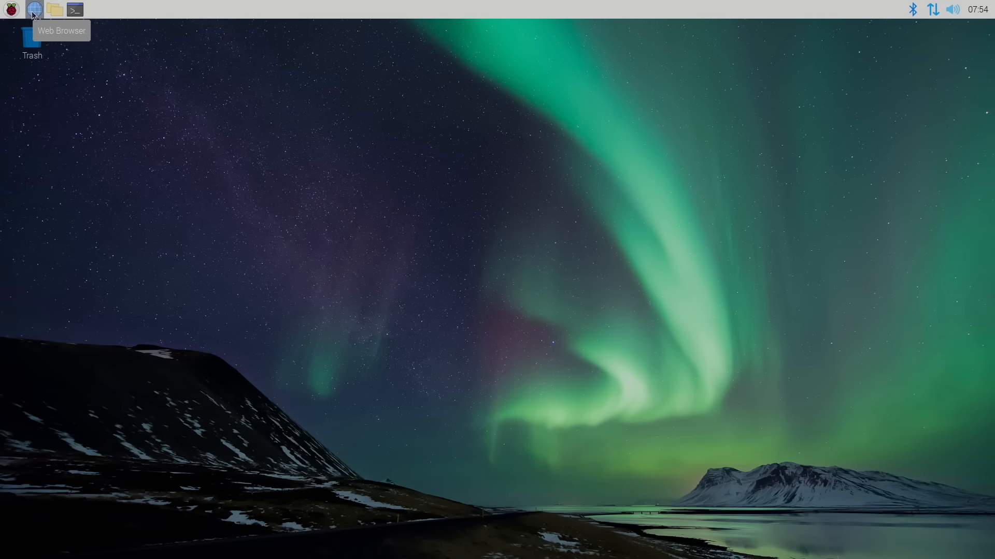
Browse the raspberry menu's application categories and bring up the Shutdown options.
left_click(11, 10)
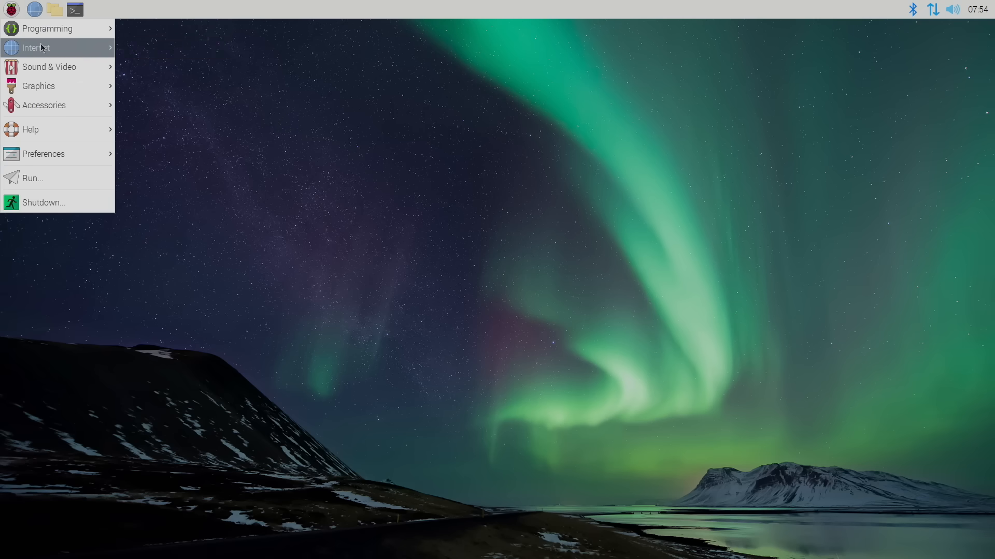
mouse_move(48, 67)
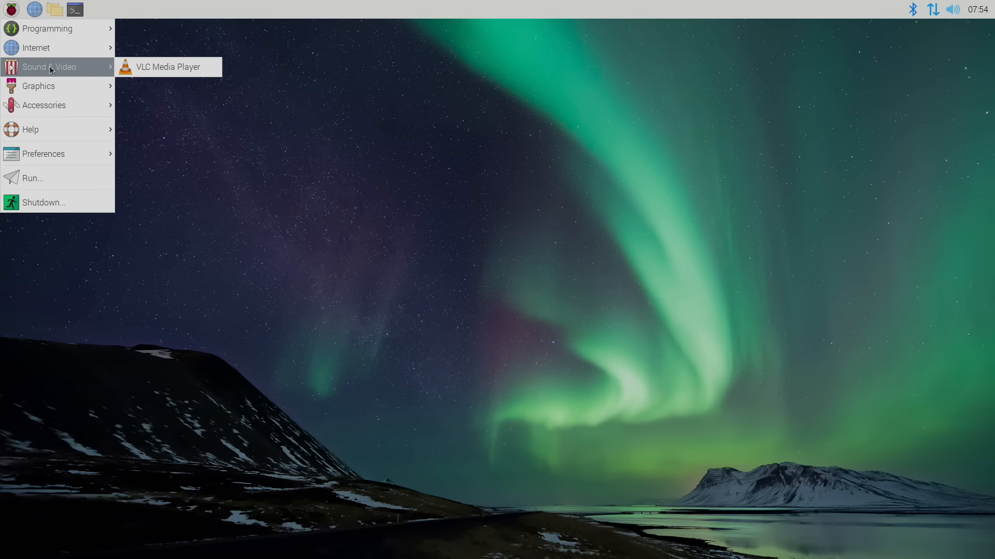
mouse_move(43, 106)
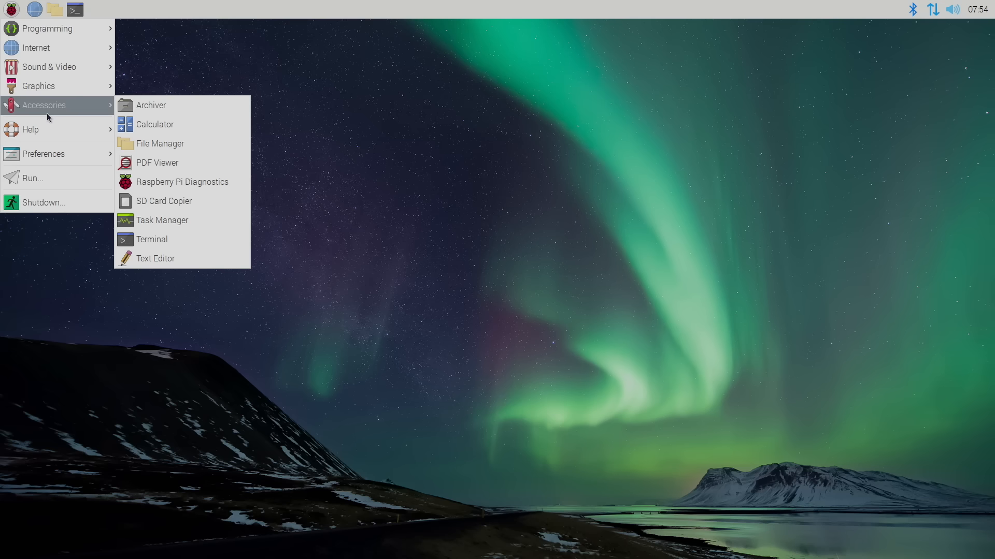
mouse_move(30, 130)
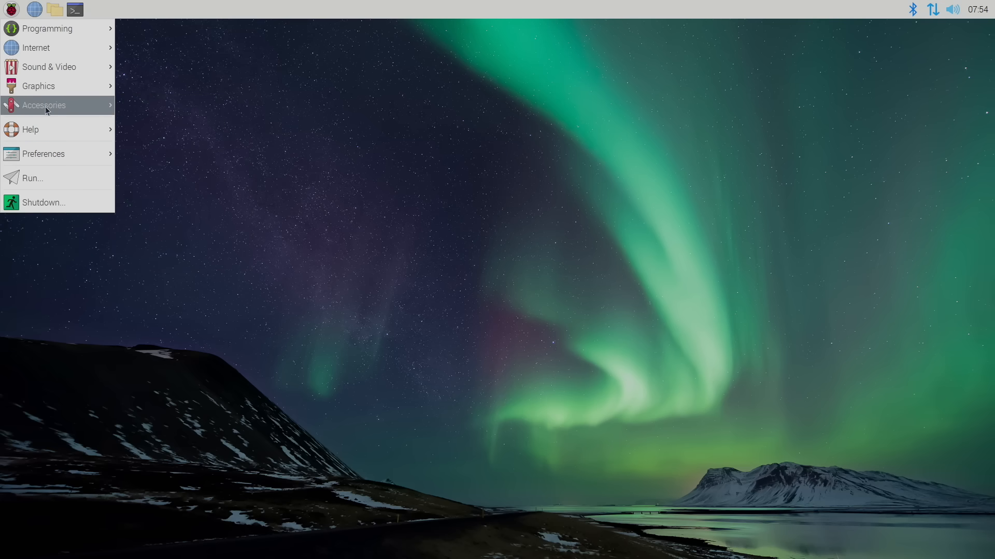
mouse_move(38, 86)
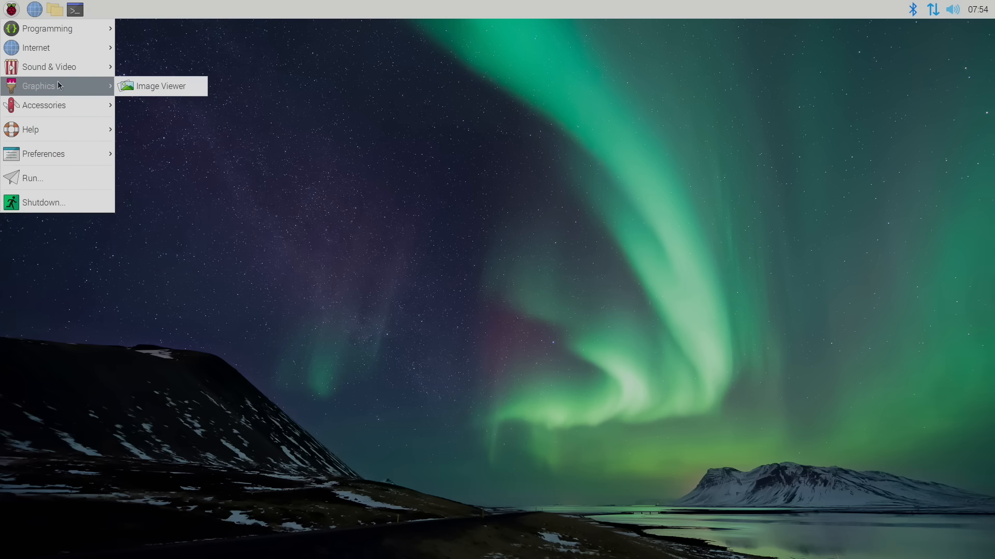
mouse_move(43, 105)
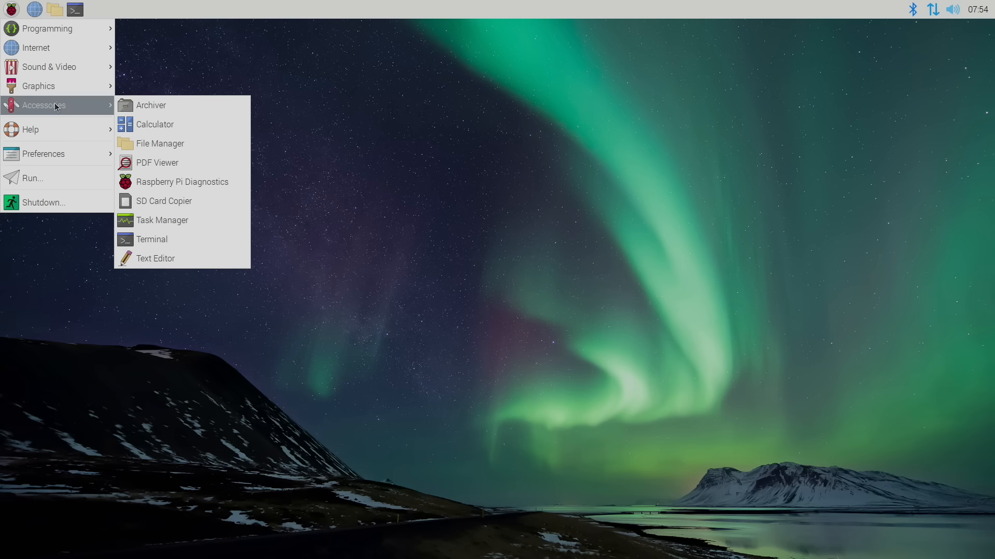
mouse_move(51, 118)
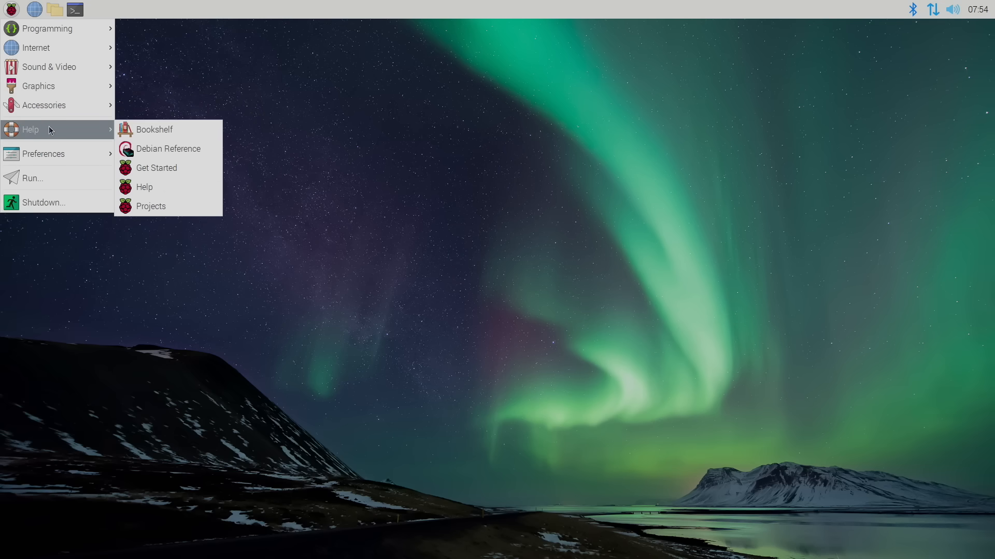
mouse_move(32, 179)
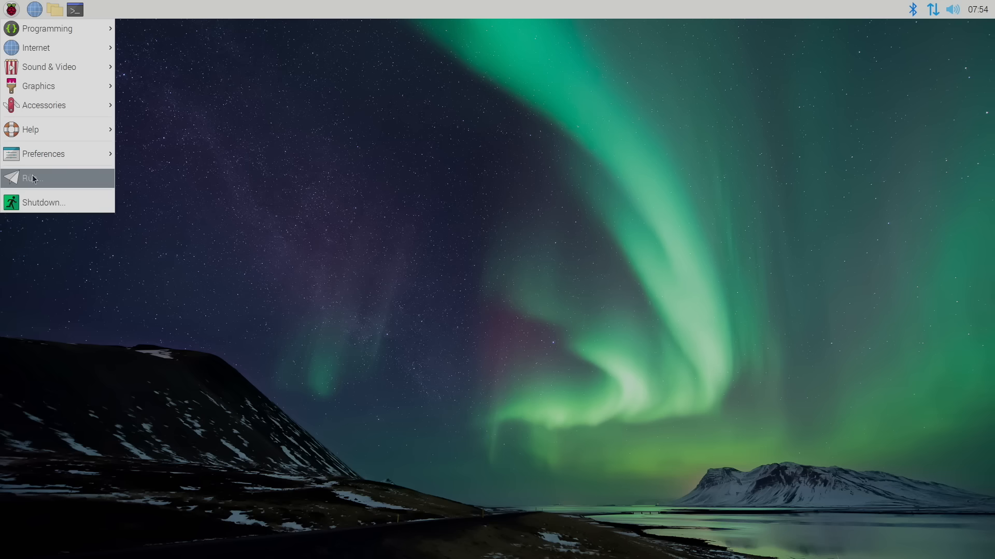
mouse_move(42, 202)
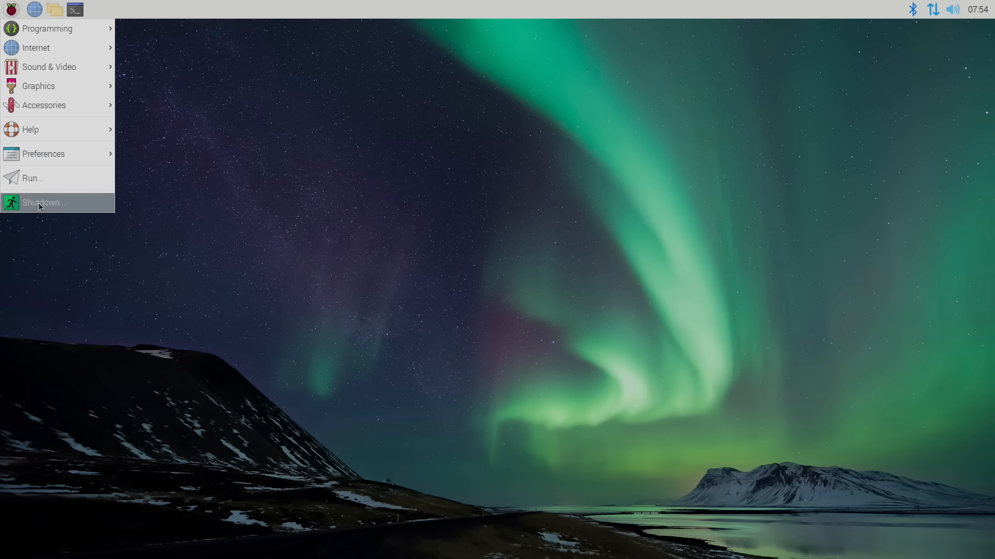
left_click(43, 202)
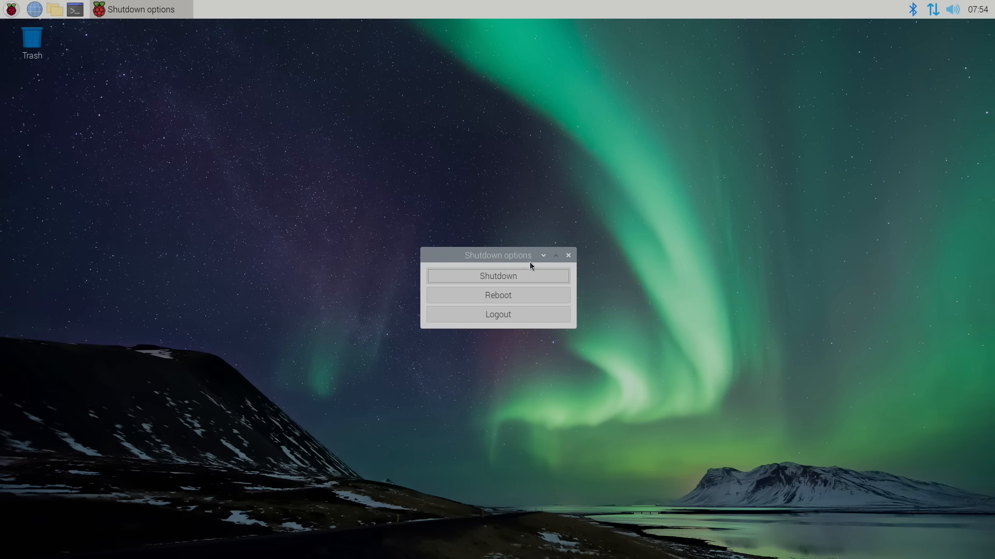
mouse_move(515, 289)
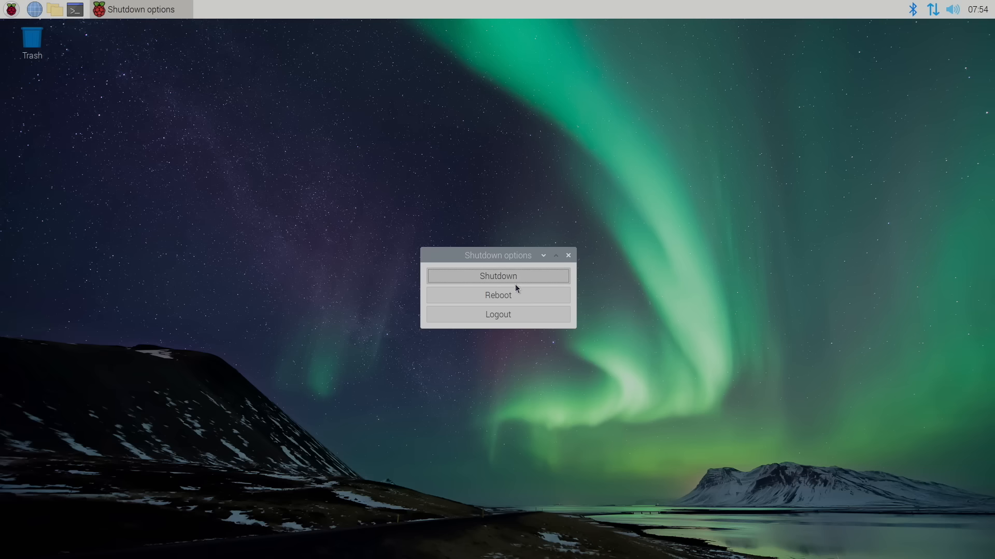
left_click(567, 255)
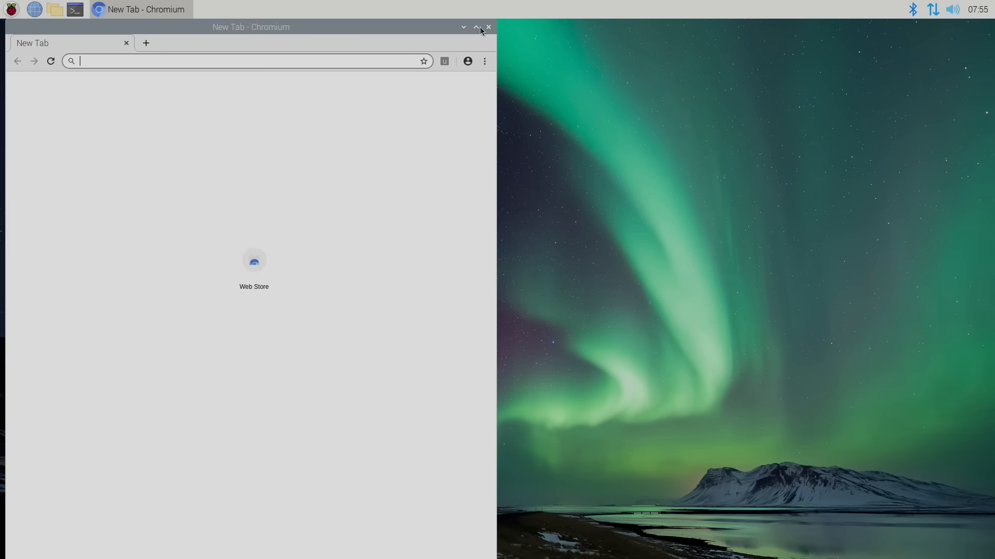
Search 'raspberry pi', visit the Raspberry Pi Foundation site, then close Chromium.
type("raspberry+pi&t=raspberrypi&ia=web")
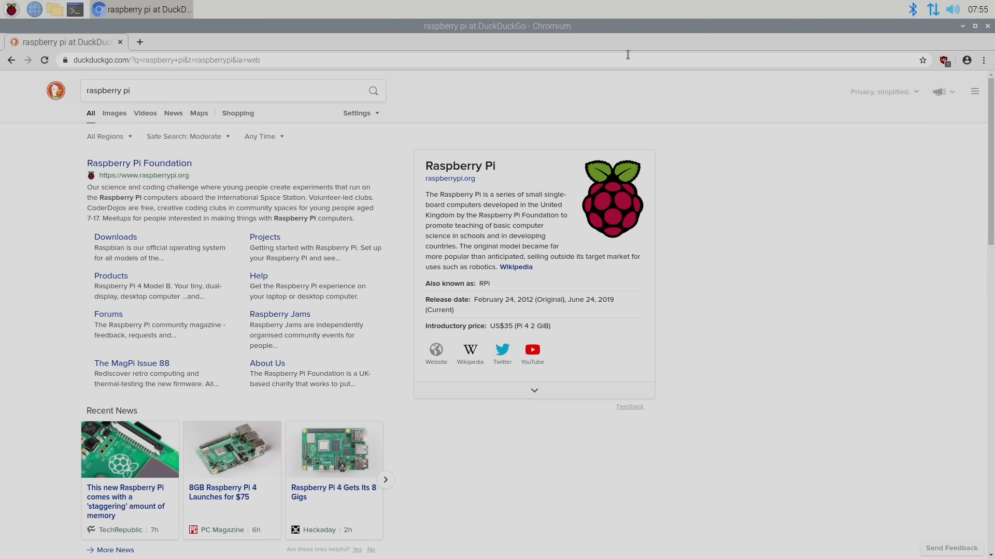
mouse_move(112, 167)
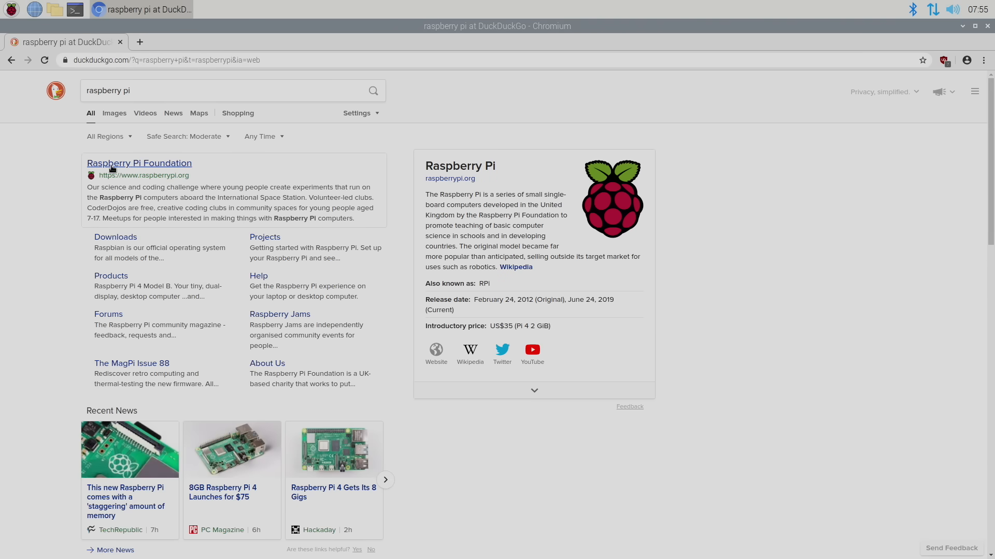
left_click(138, 163)
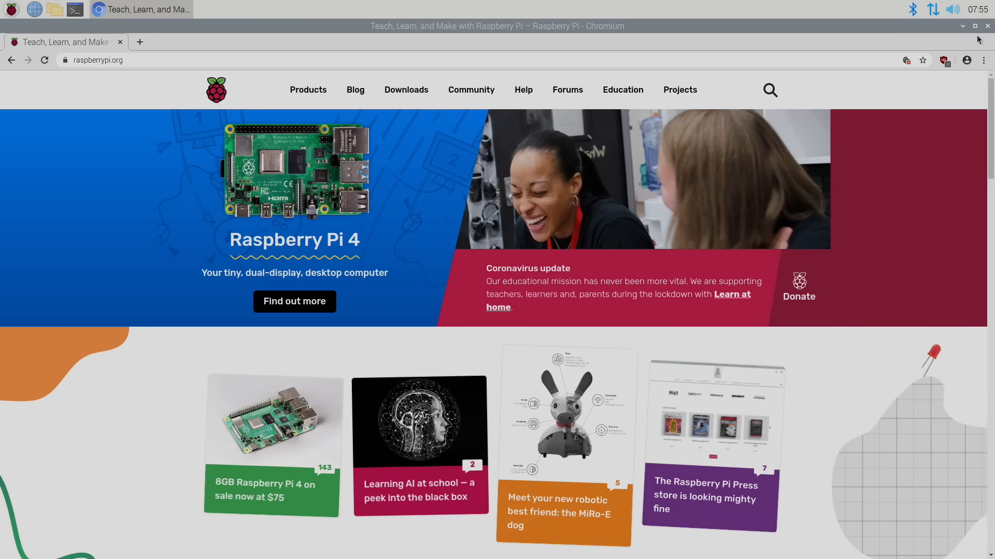
left_click(963, 26)
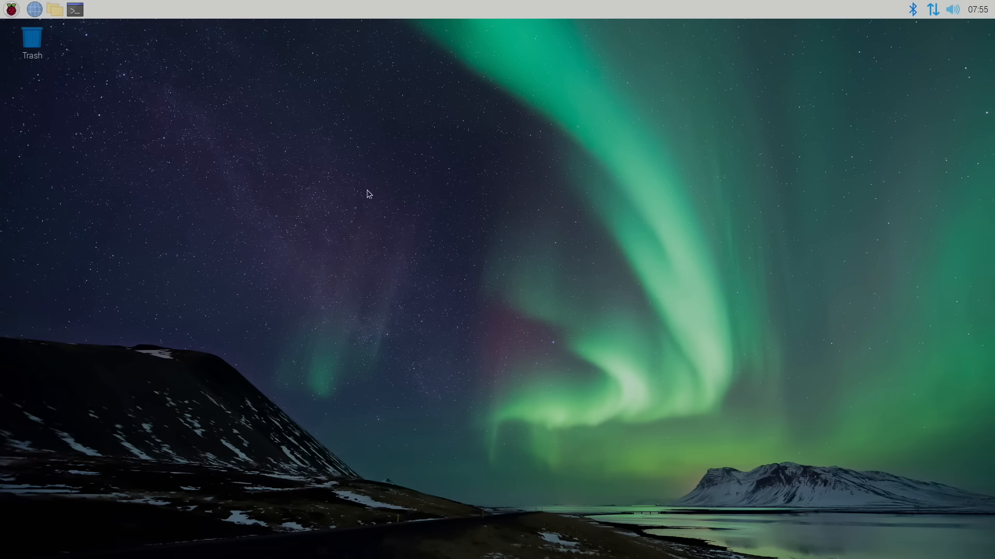
mouse_move(693, 429)
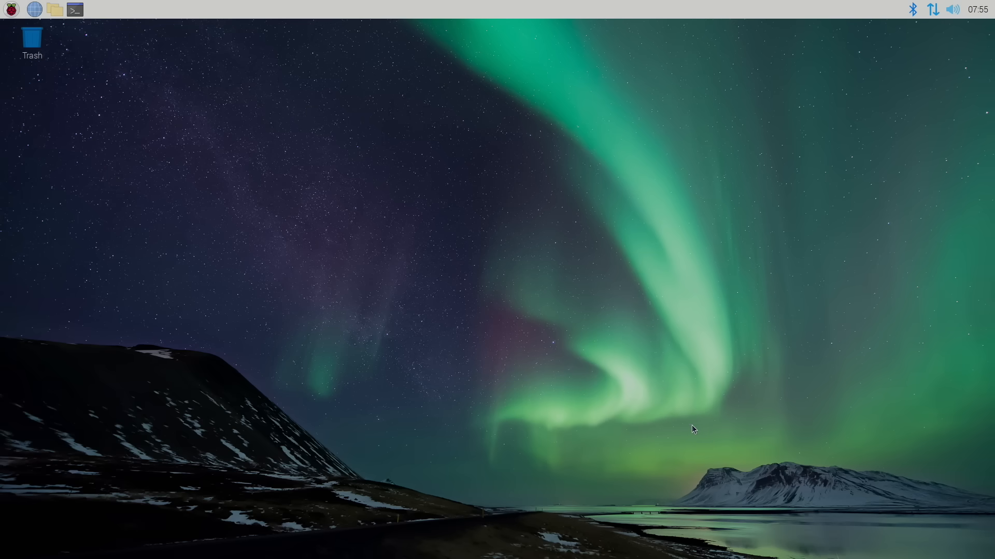
mouse_move(675, 394)
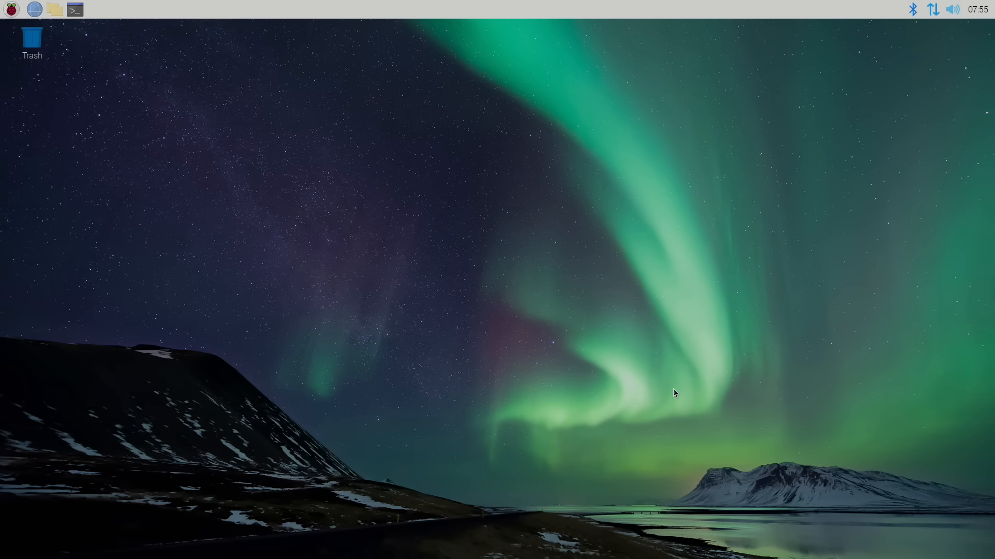